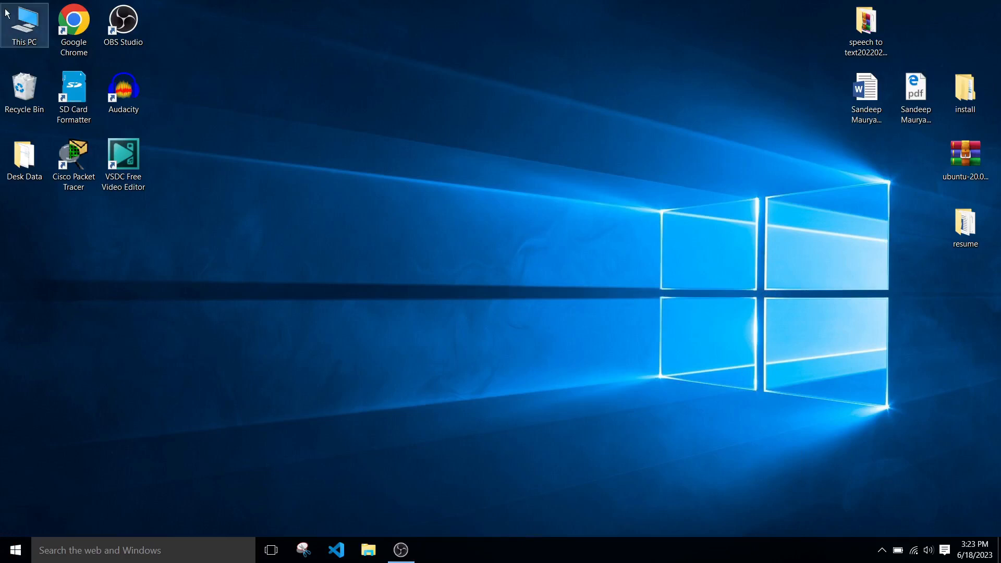
# - Launch Chrome with an existing profile and search for 'mongodb download'
pyautogui.doubleClick(73, 24)
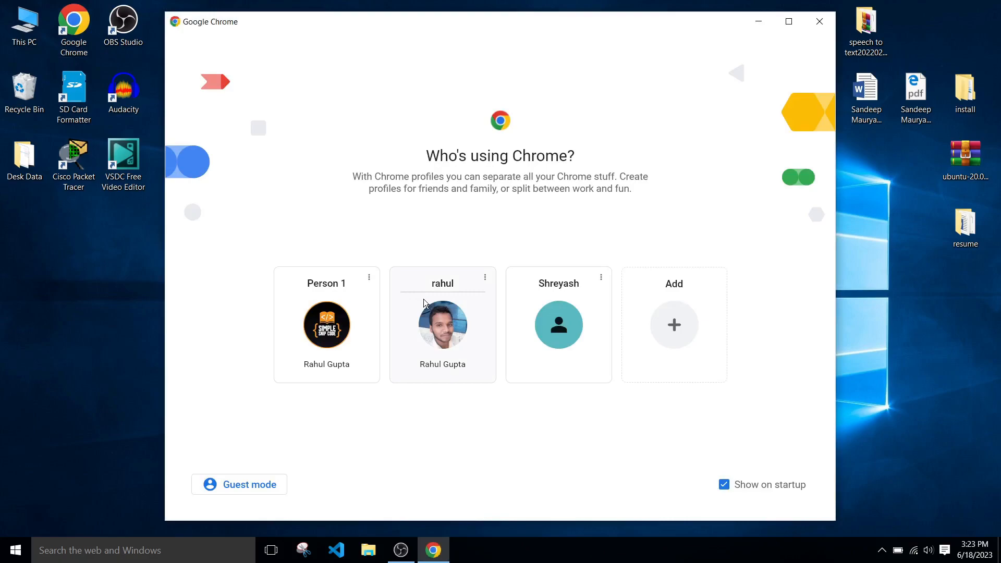
pyautogui.click(442, 325)
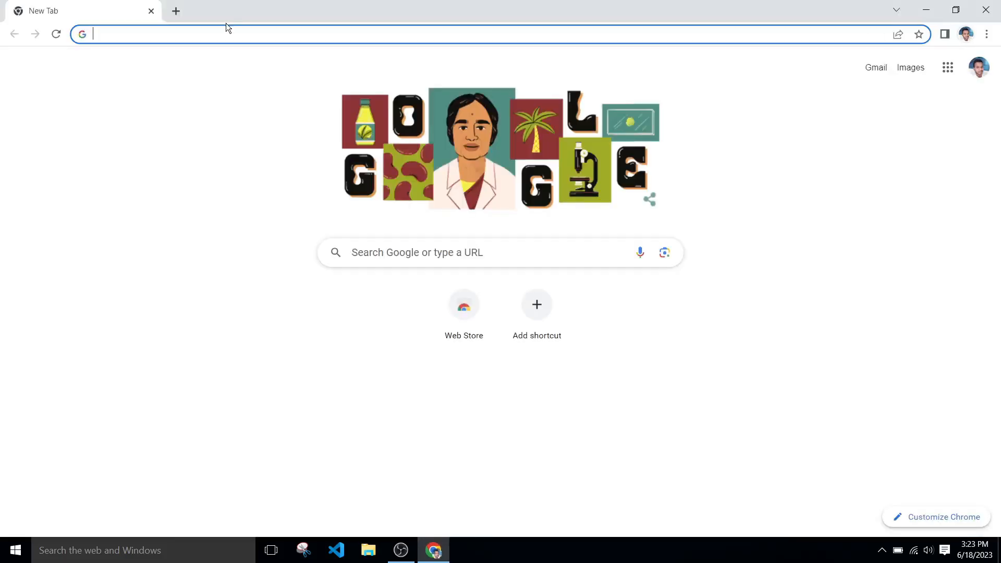
pyautogui.write('mongodb download')
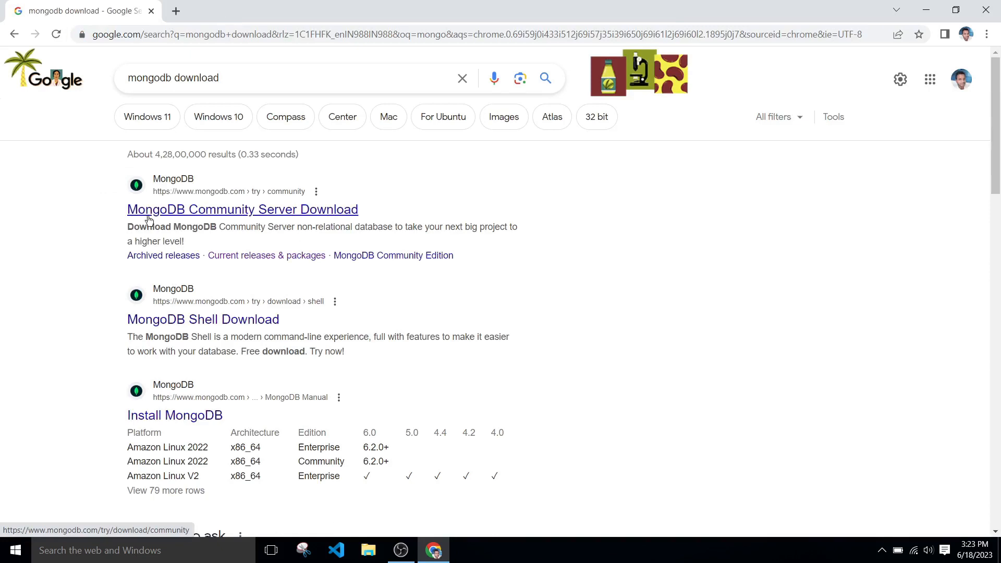
pyautogui.moveTo(350, 210)
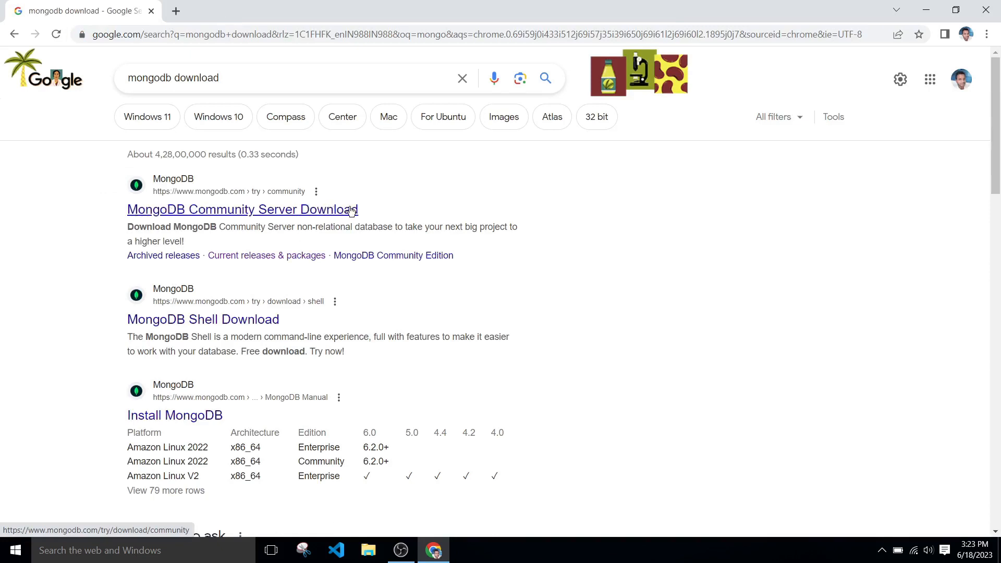
# - Download the MongoDB Community Server 6.0.6 Windows msi and open the installer
pyautogui.click(243, 210)
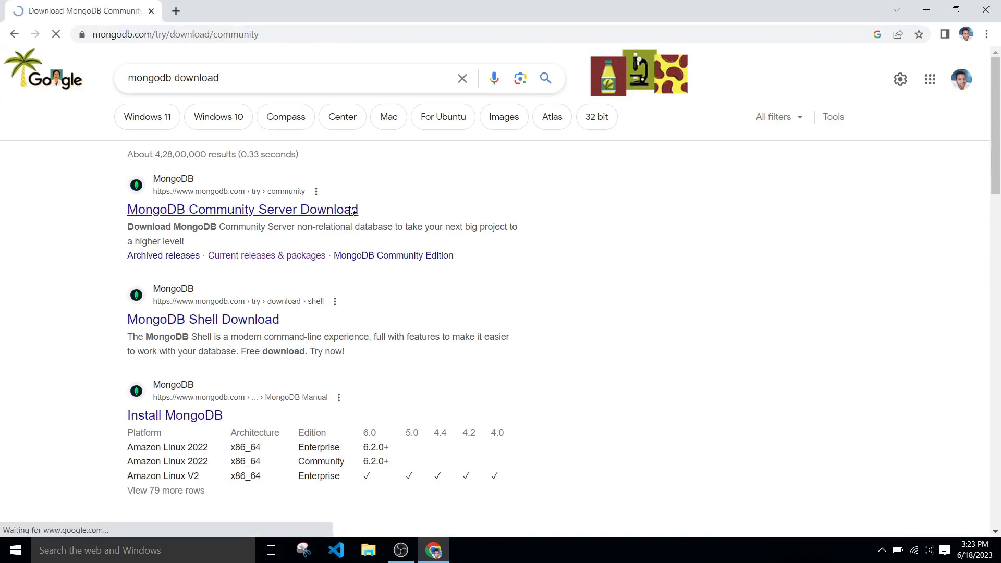
pyautogui.click(242, 209)
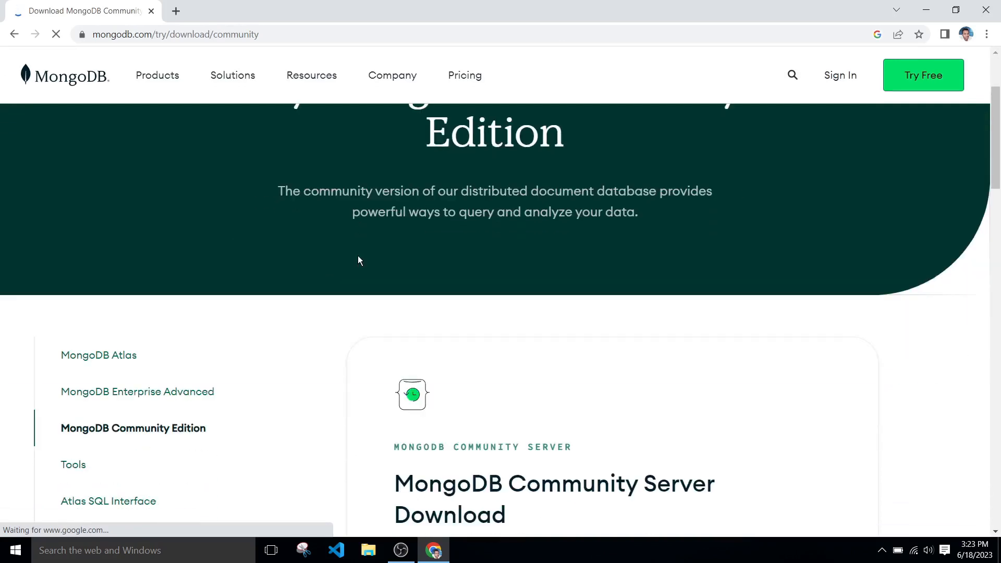
pyautogui.scroll(-3)
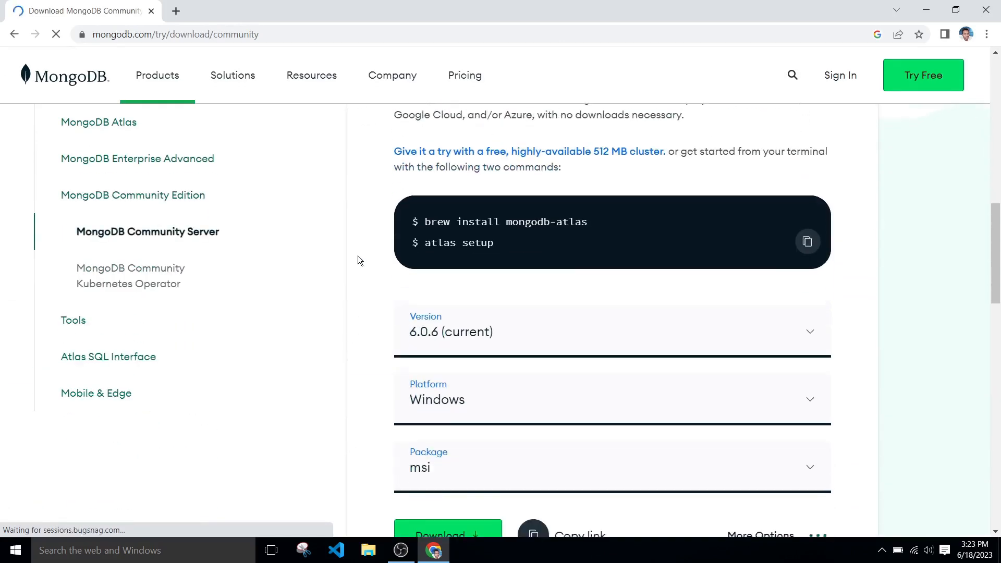
pyautogui.scroll(-3)
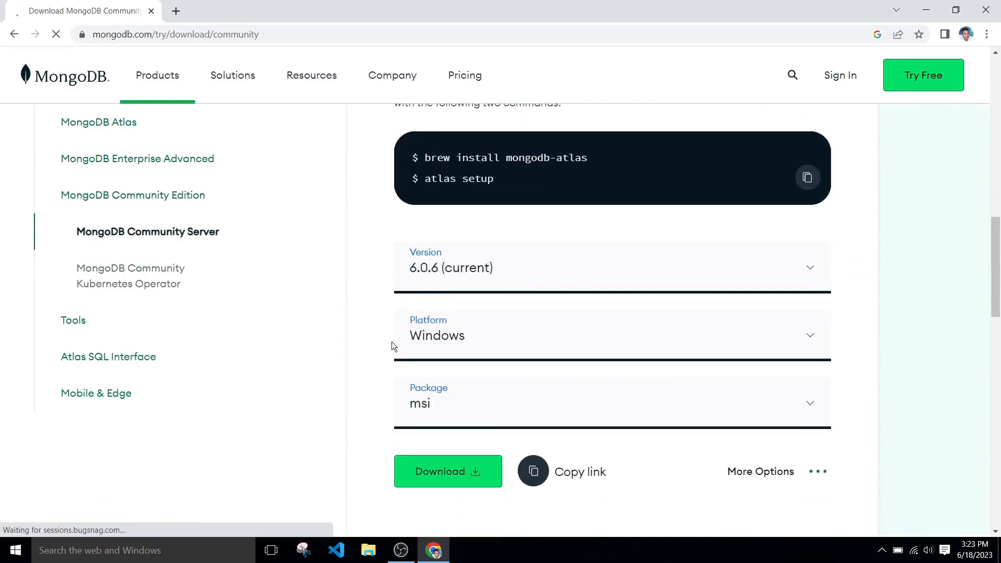
pyautogui.click(611, 267)
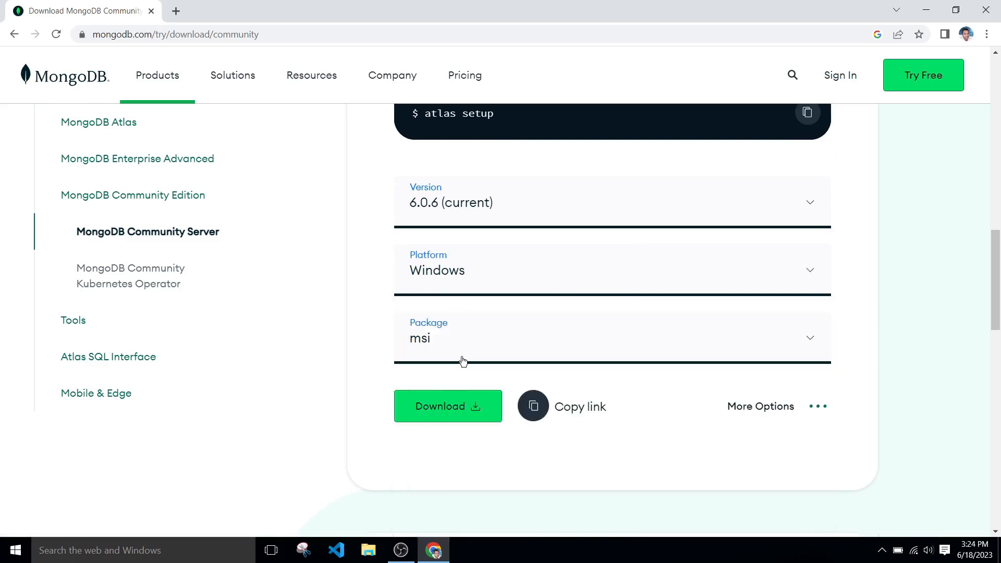
pyautogui.moveTo(438, 423)
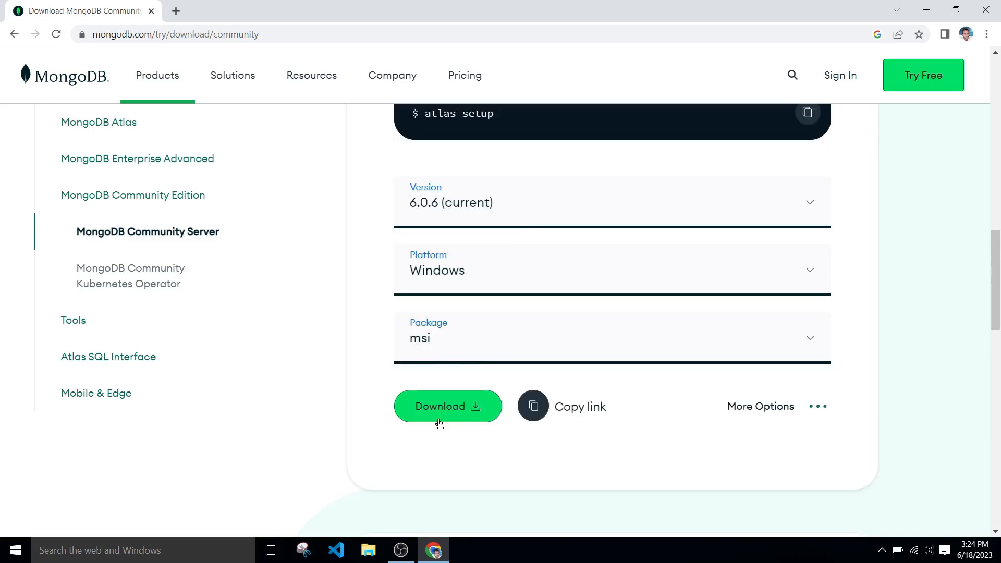
pyautogui.click(447, 406)
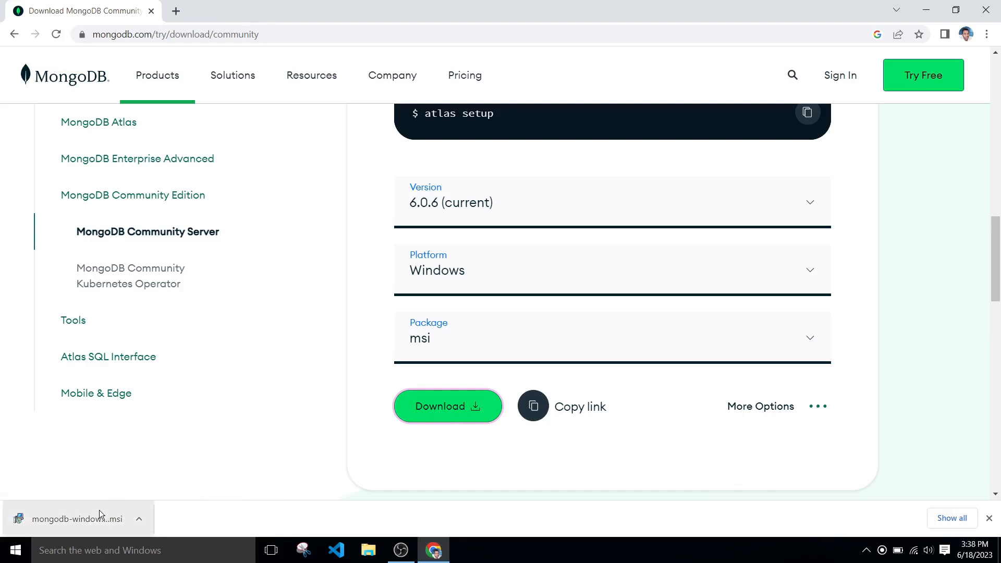
pyautogui.click(72, 518)
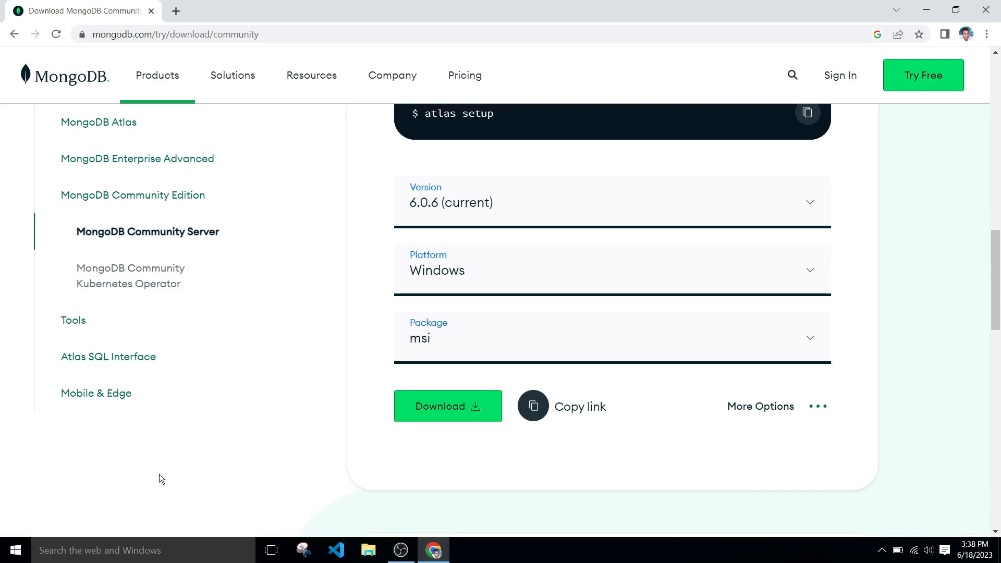
# - Run the installer anyway, accept the license, choose Complete with default service settings, and install
pyautogui.click(447, 406)
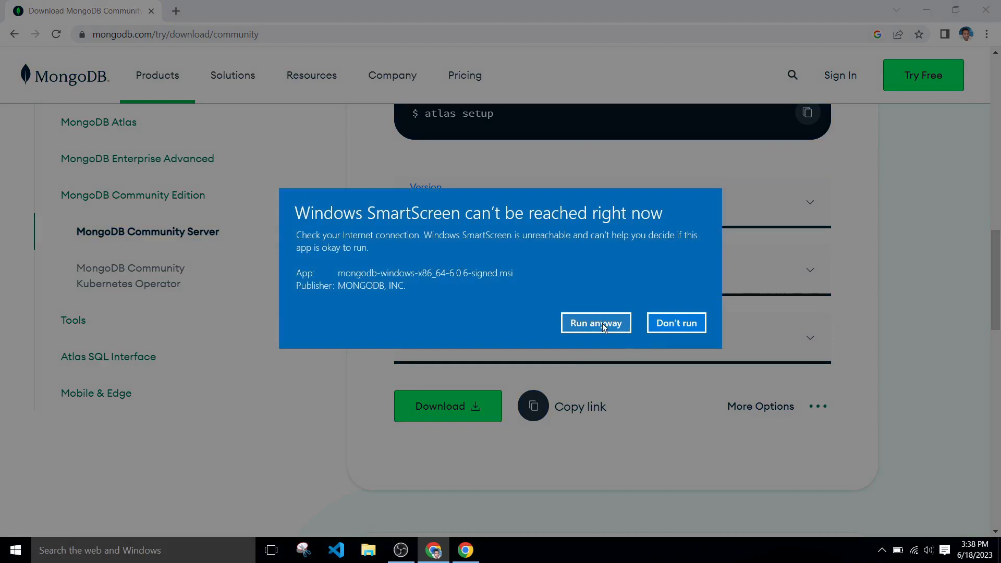
pyautogui.click(594, 323)
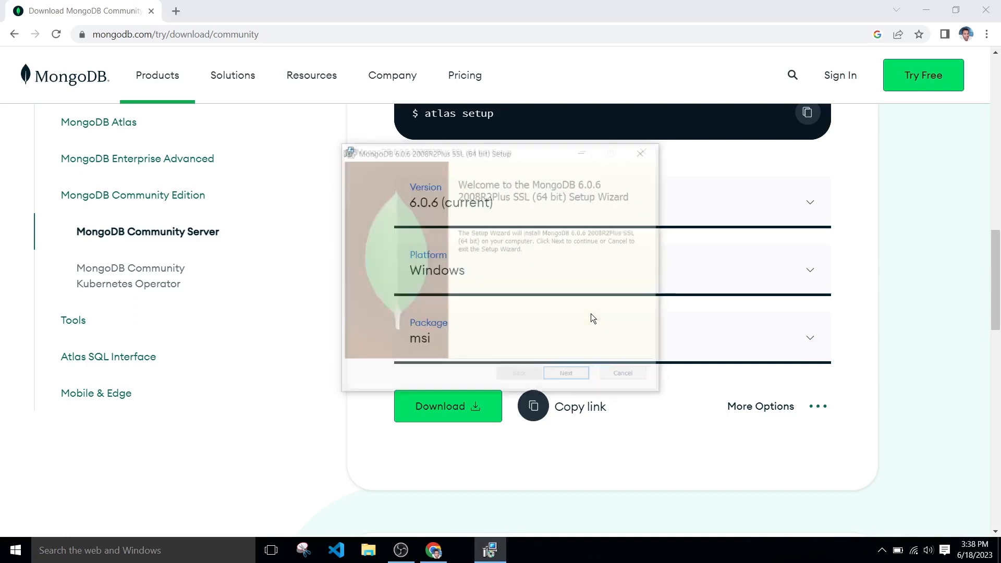
pyautogui.click(566, 372)
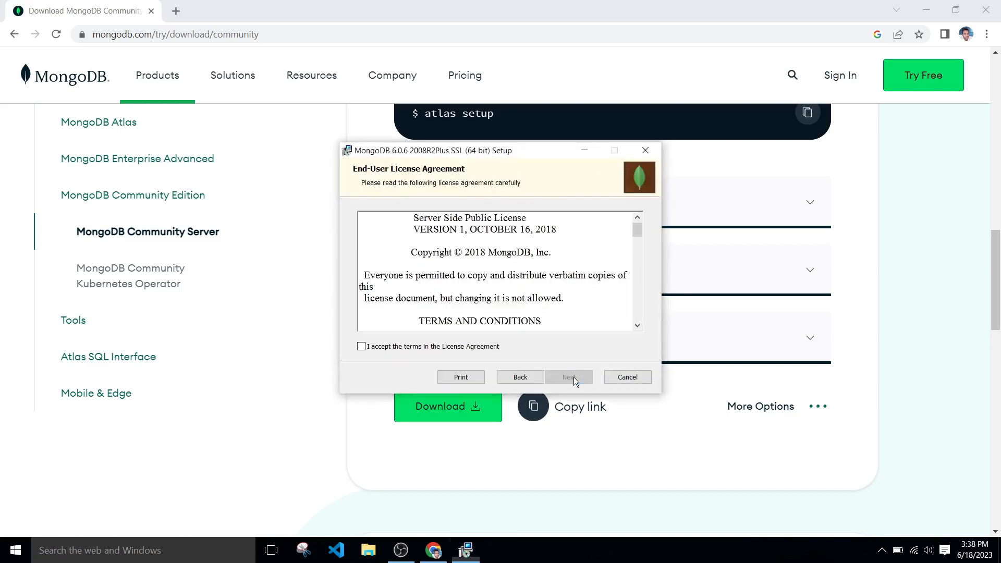
pyautogui.click(361, 347)
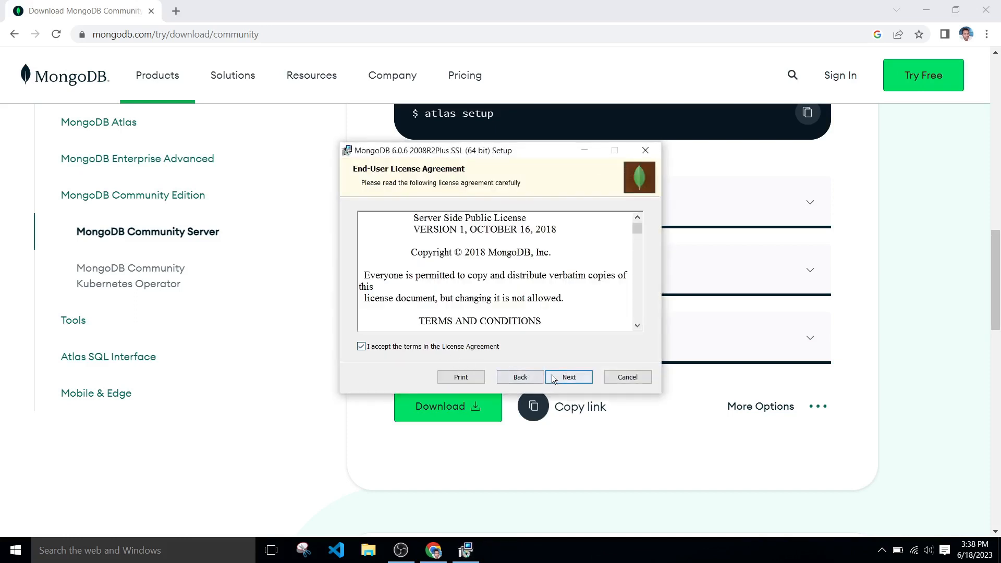
pyautogui.click(568, 376)
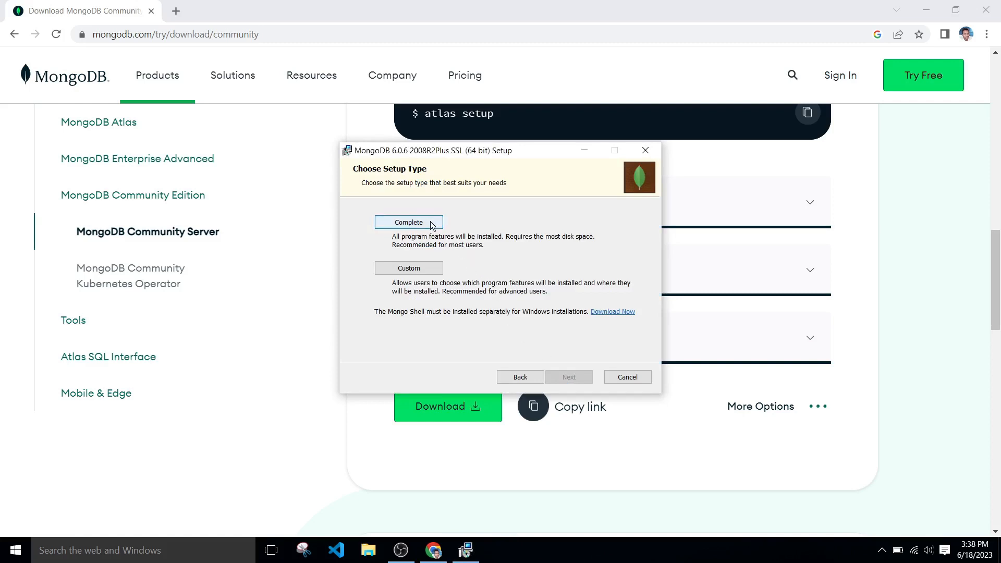
pyautogui.click(568, 377)
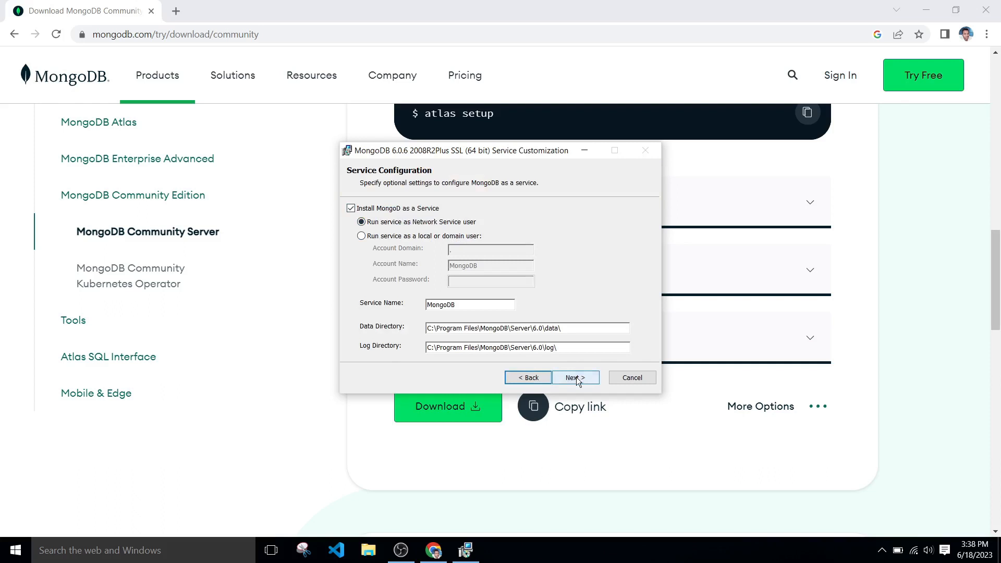
pyautogui.click(572, 377)
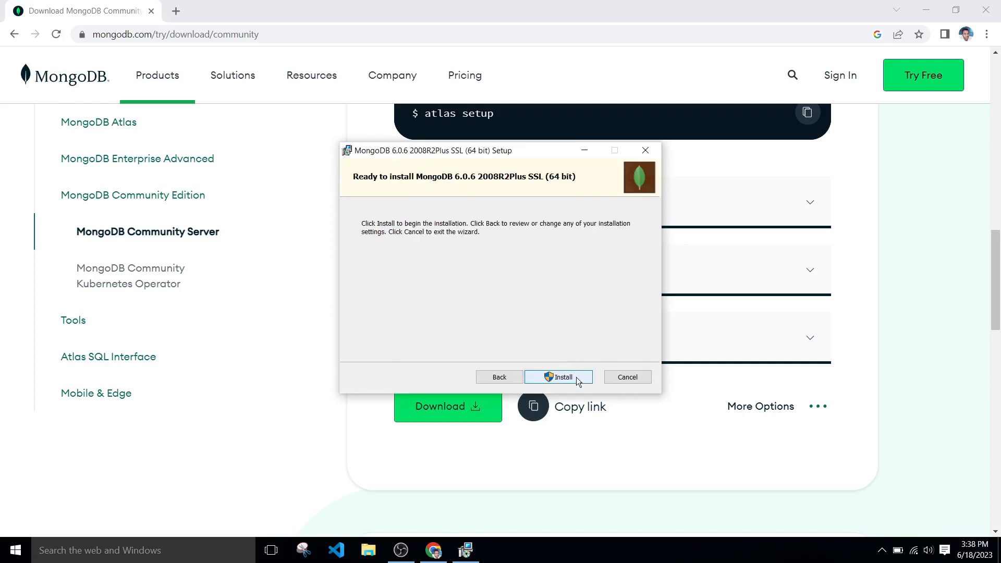
pyautogui.click(557, 376)
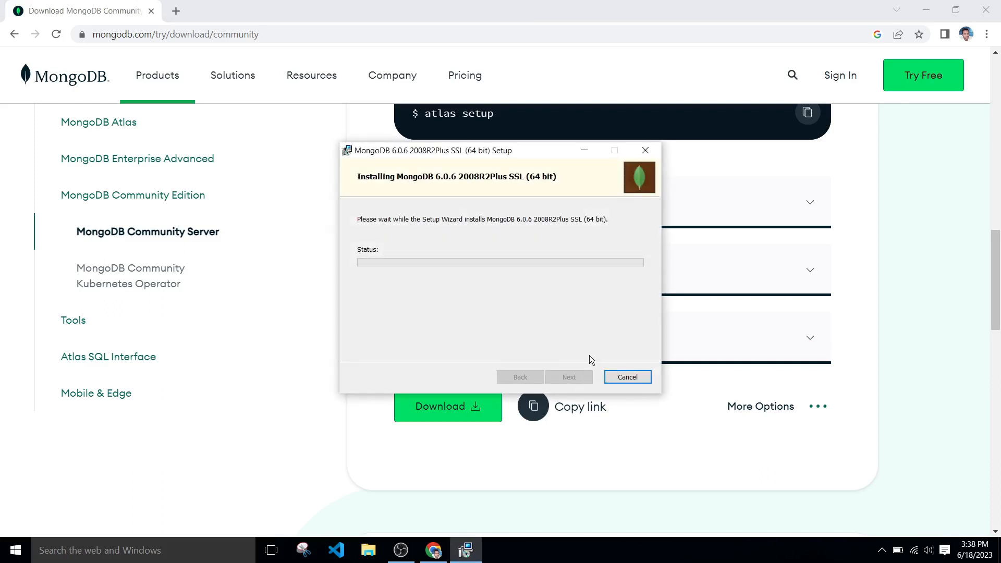
pyautogui.moveTo(590, 336)
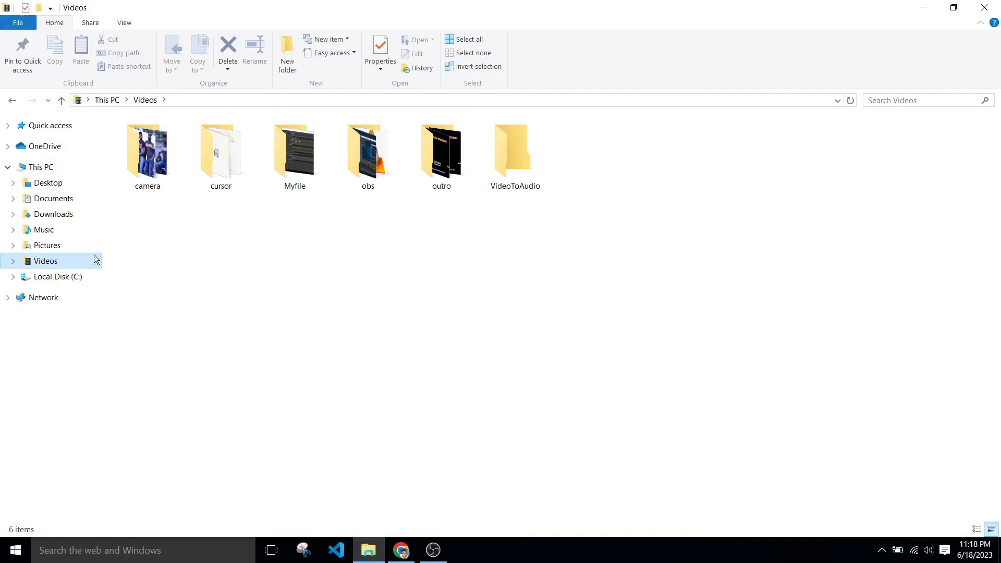
# - Browse to C:\Program Files\MongoDB\Server\6.0\bin, then open advanced system settings from This PC
pyautogui.click(57, 277)
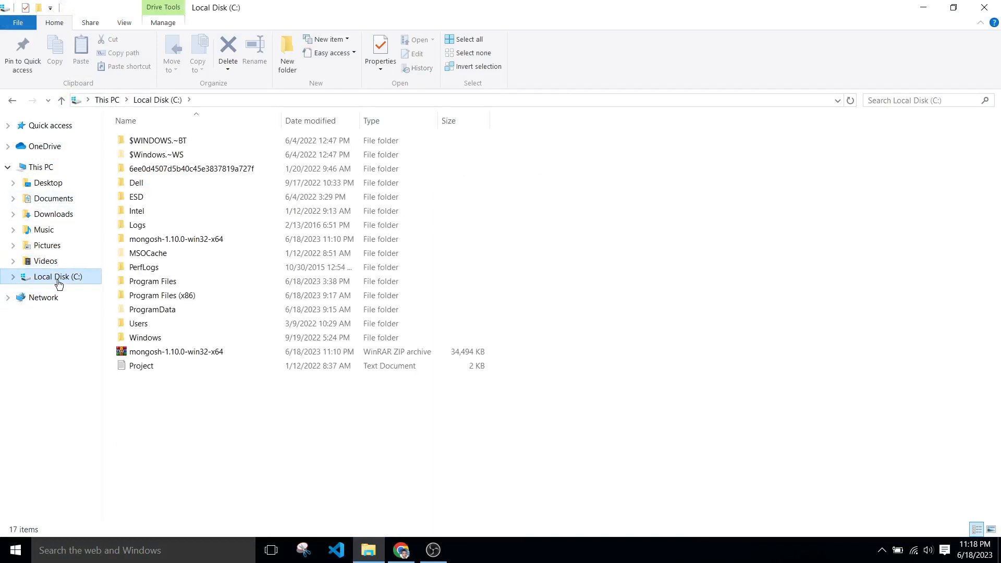
pyautogui.doubleClick(152, 281)
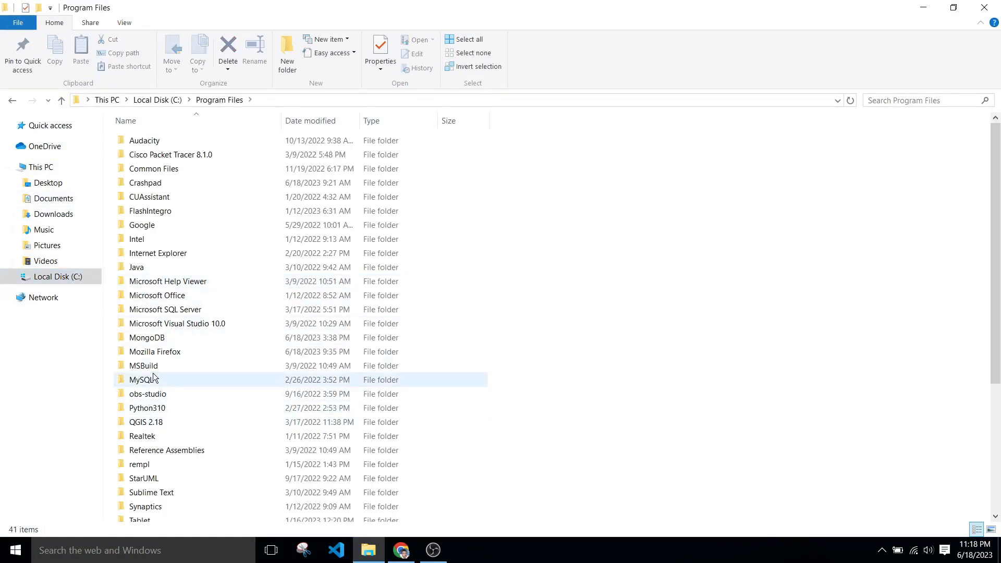
pyautogui.doubleClick(146, 337)
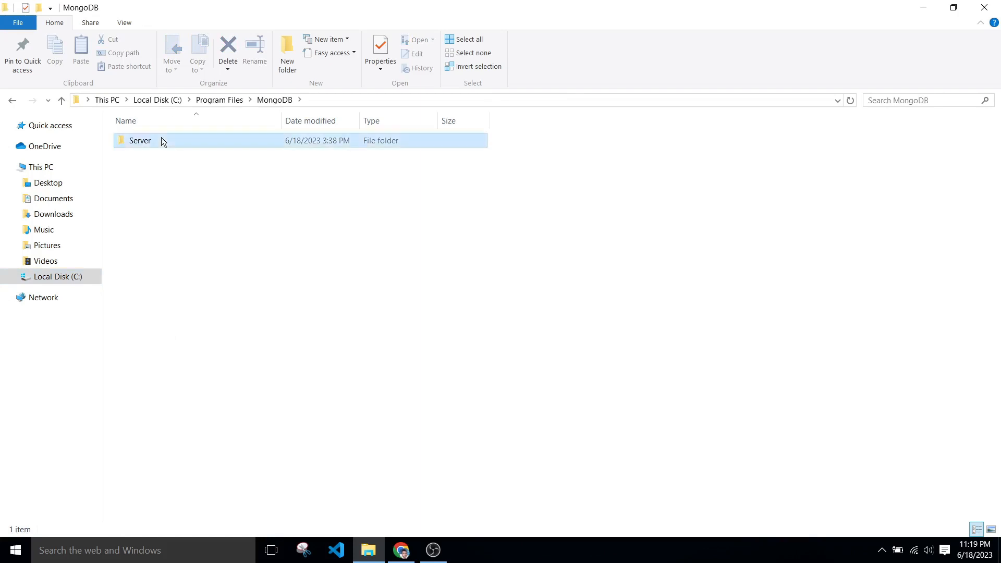
pyautogui.doubleClick(139, 140)
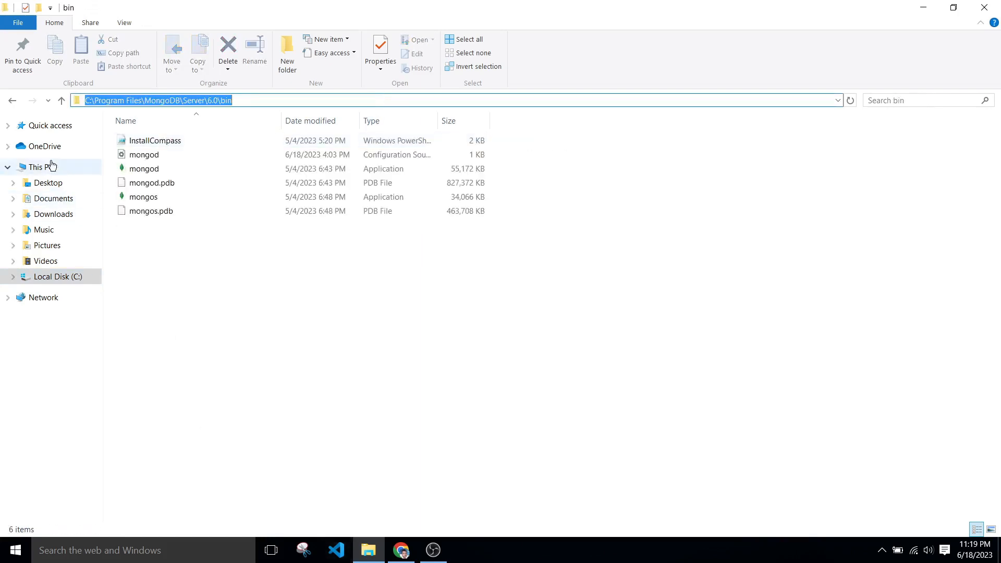
pyautogui.rightClick(42, 167)
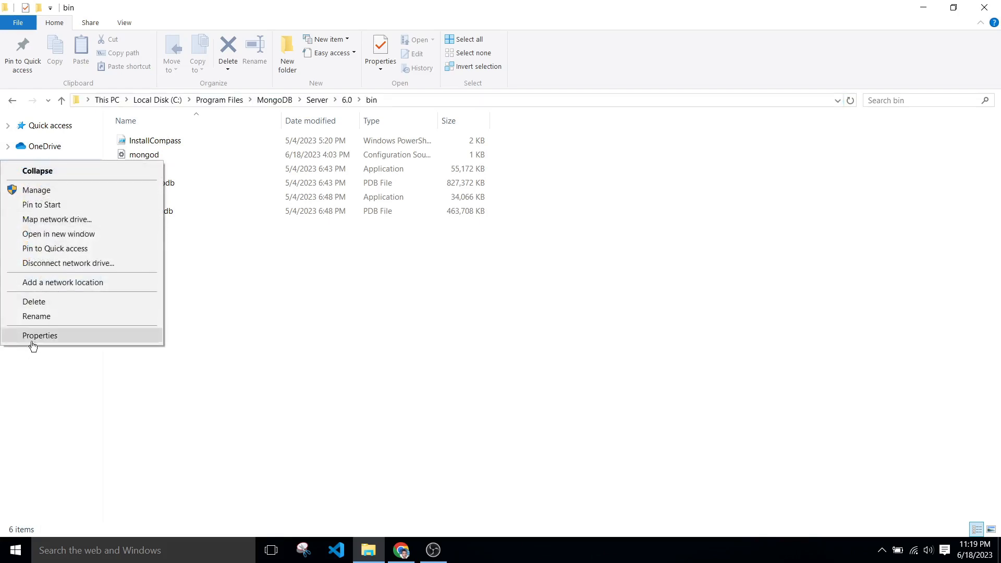
pyautogui.click(40, 335)
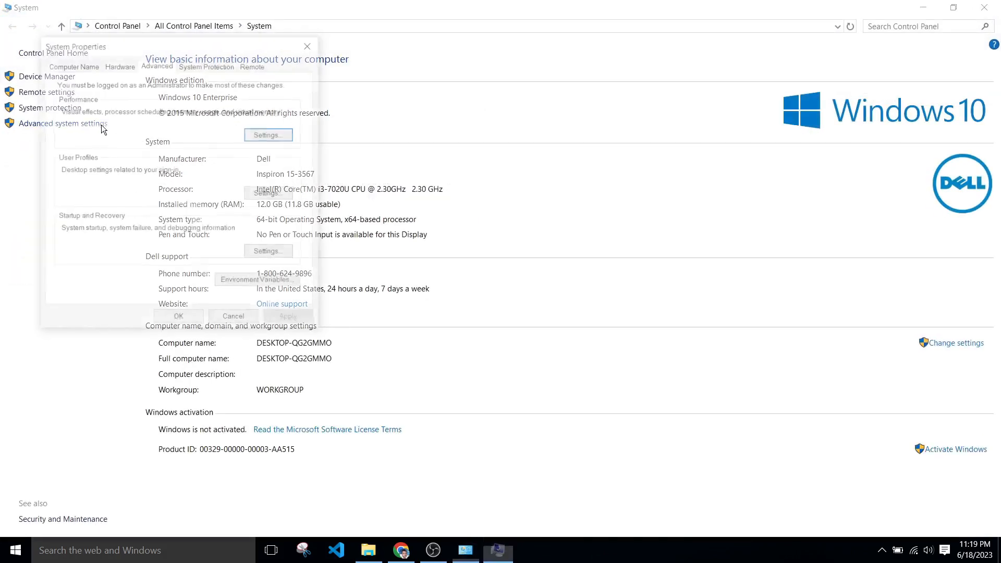
# - Add C:\Program Files\MongoDB\Server\6.0\bin to the user and system Path, then close System Properties
pyautogui.click(256, 279)
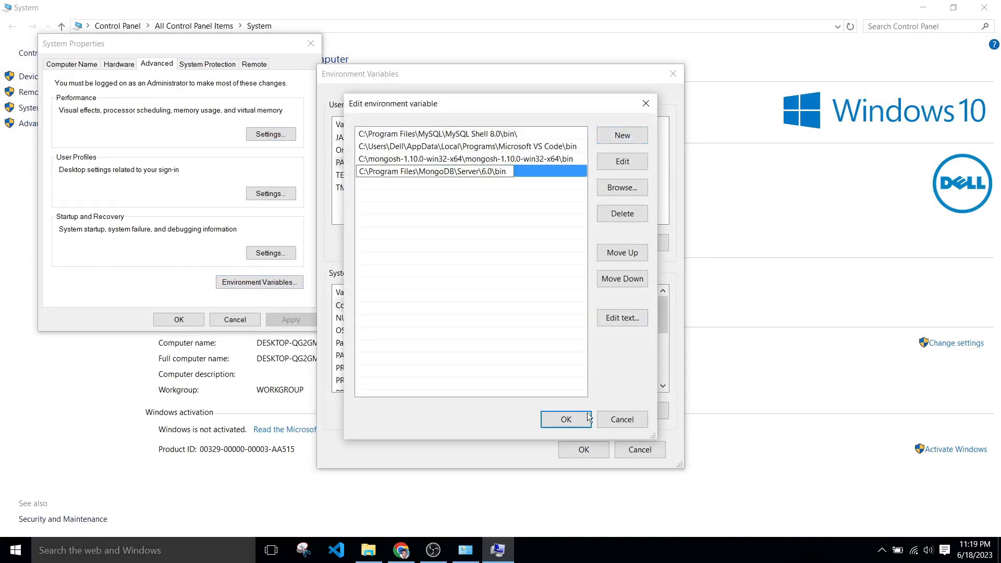
pyautogui.click(564, 419)
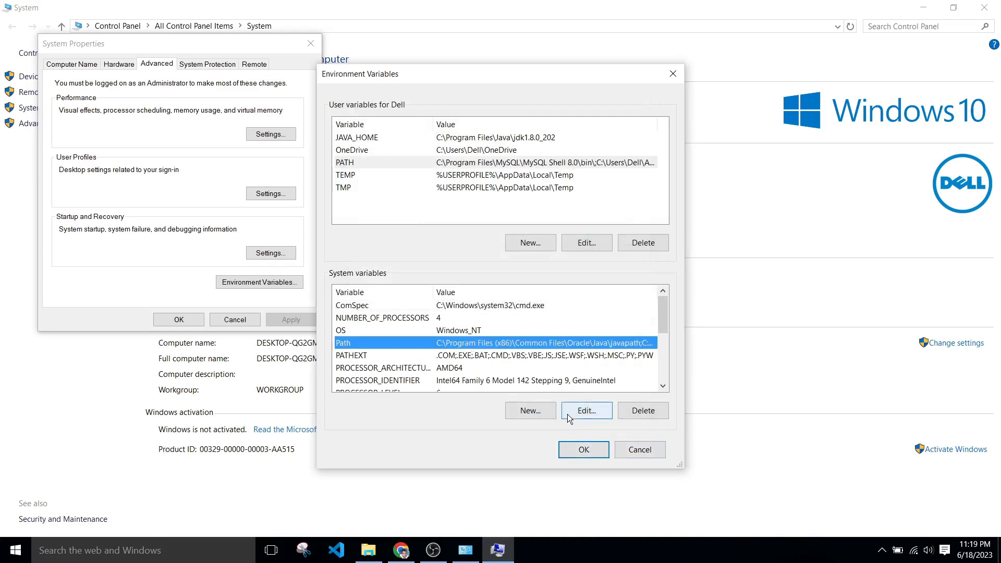
pyautogui.click(585, 410)
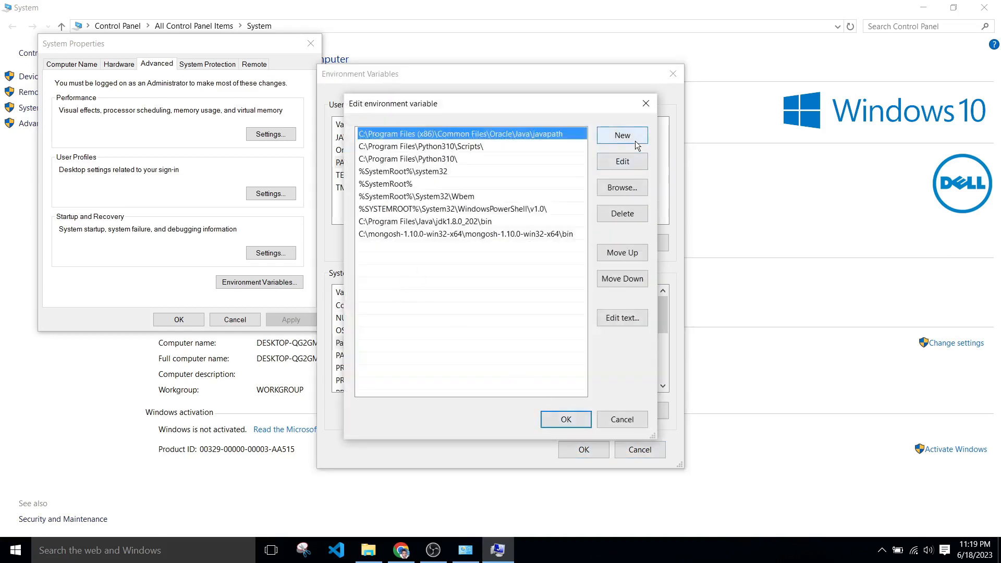
pyautogui.click(621, 134)
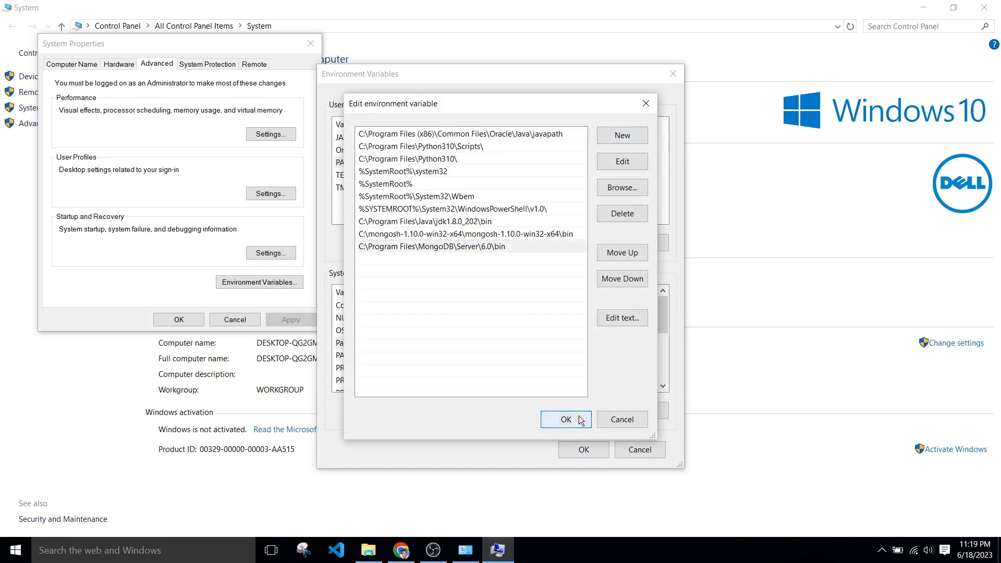
pyautogui.click(564, 419)
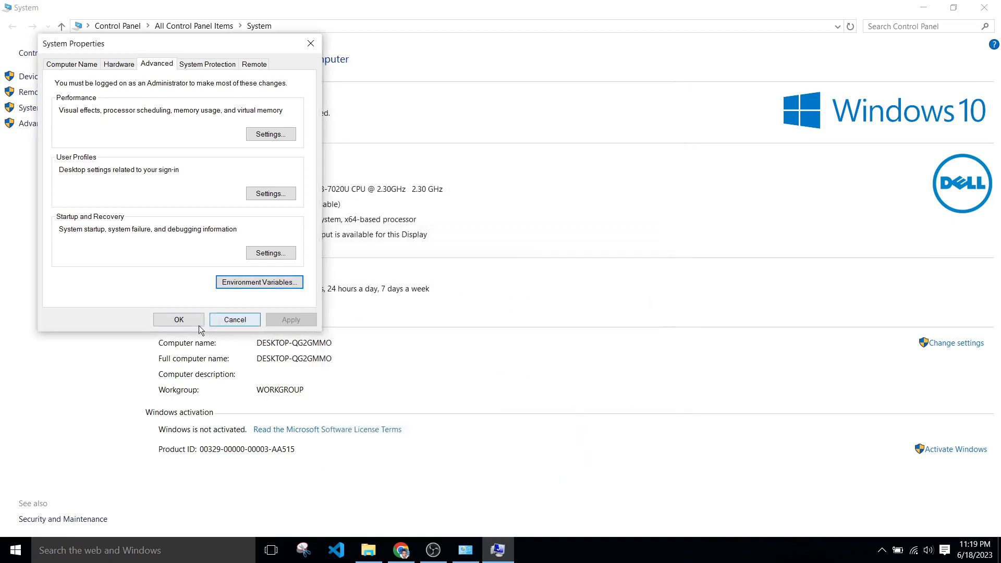
pyautogui.click(234, 319)
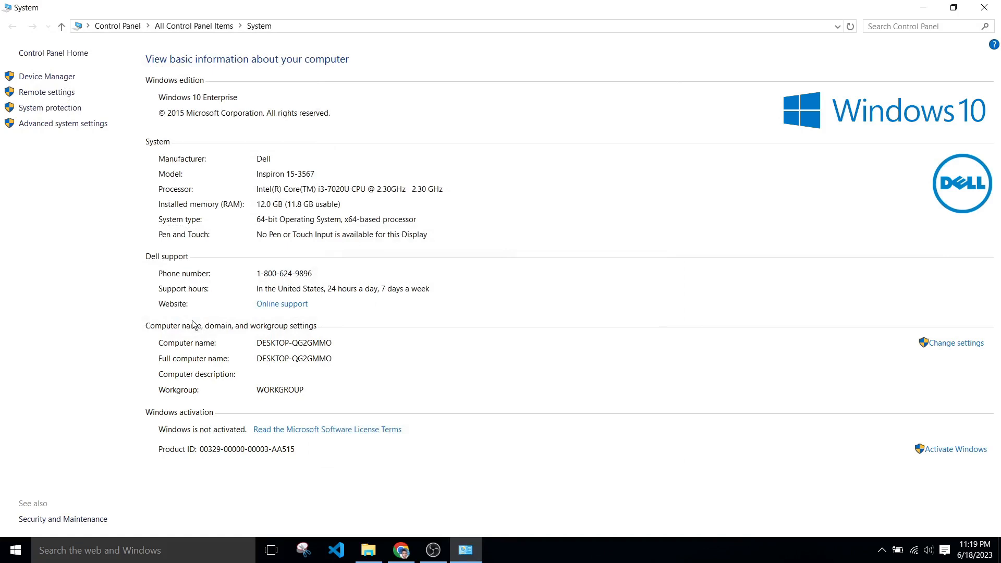
pyautogui.click(401, 550)
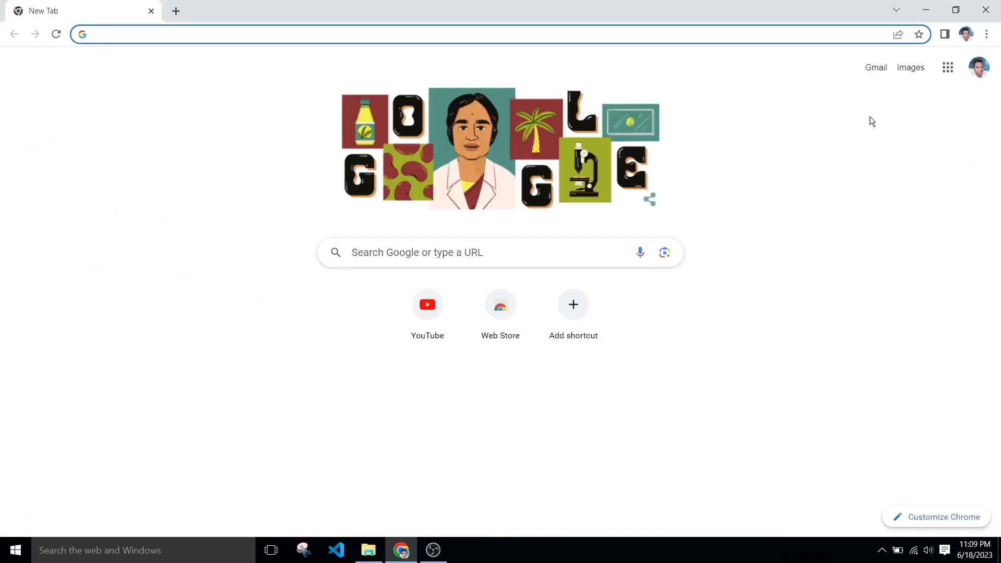
# - Open the MongoDB Shell download page and download the 1.10.0 Windows 64-bit zip
pyautogui.write('mongodb download')
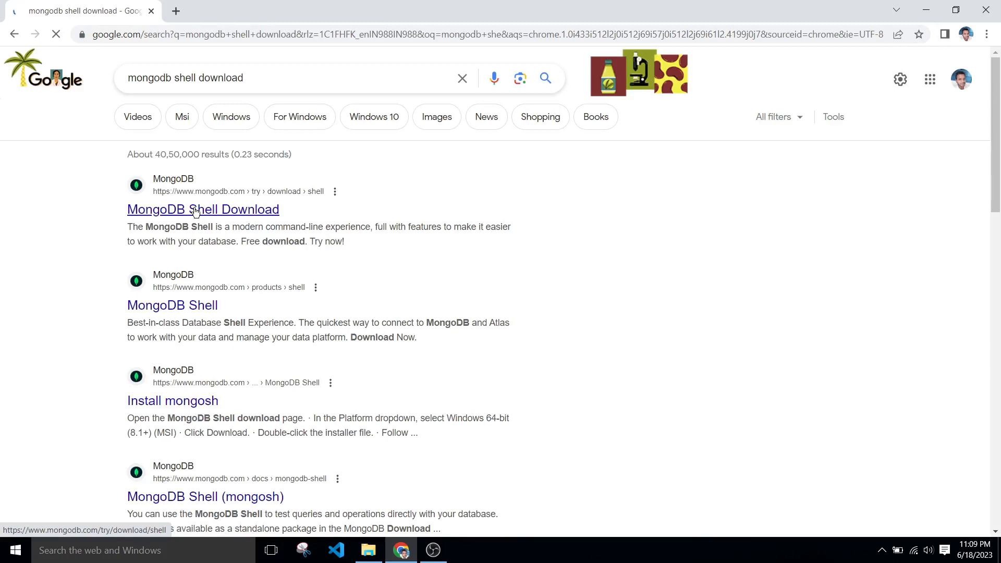
pyautogui.click(202, 209)
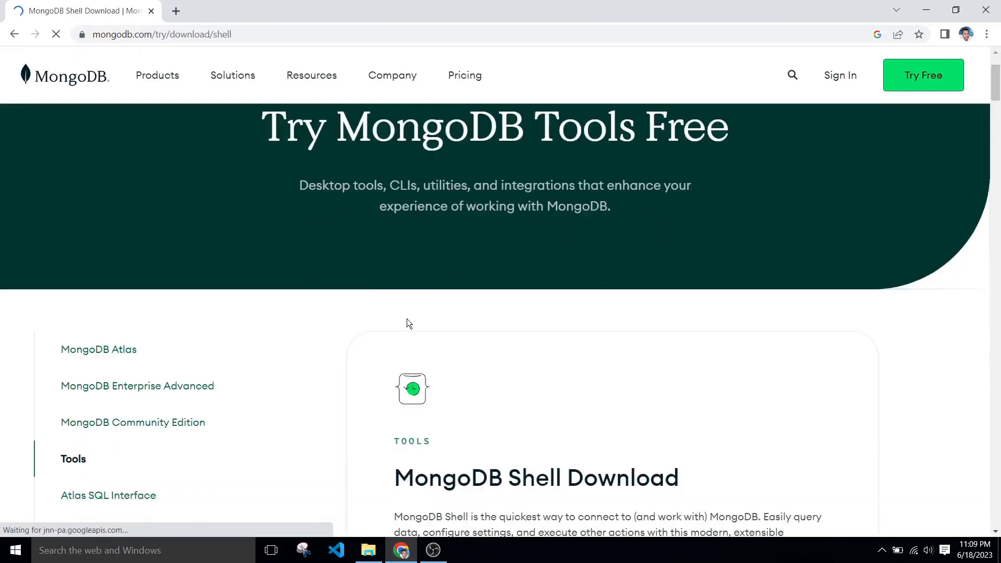
pyautogui.scroll(-3)
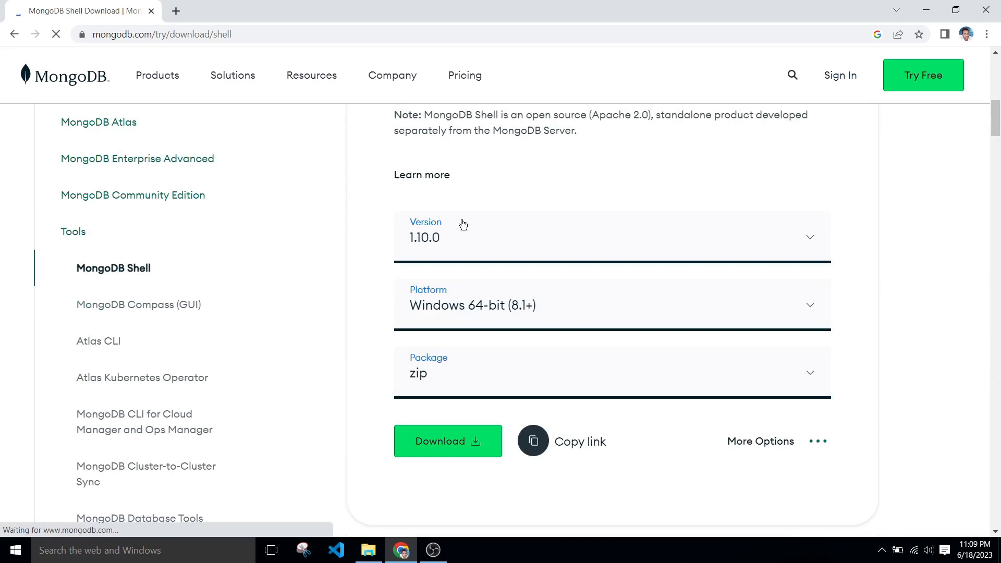
pyautogui.click(448, 440)
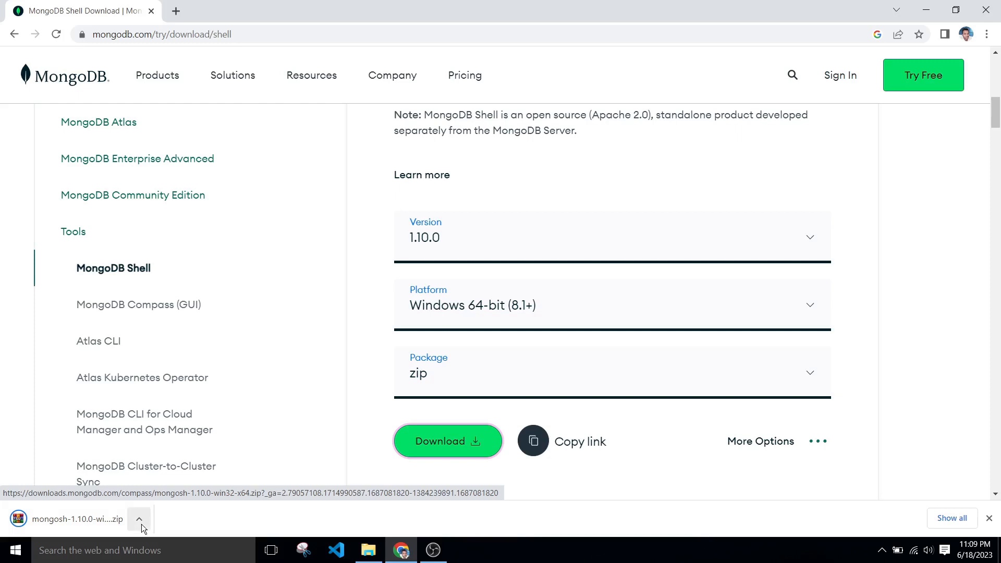
pyautogui.moveTo(190, 531)
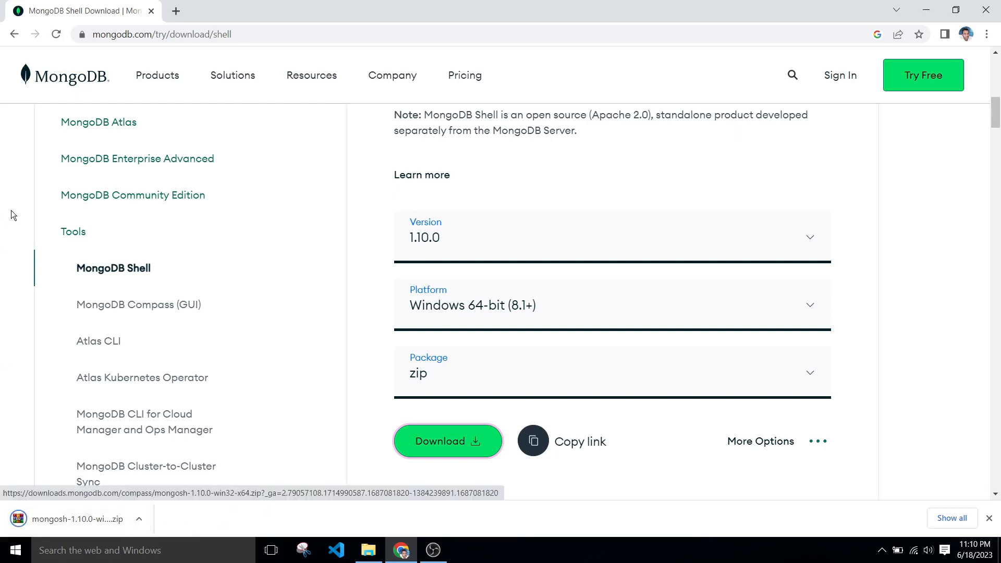
# - Locate the downloaded mongosh zip and move it to the root of C:
pyautogui.click(137, 518)
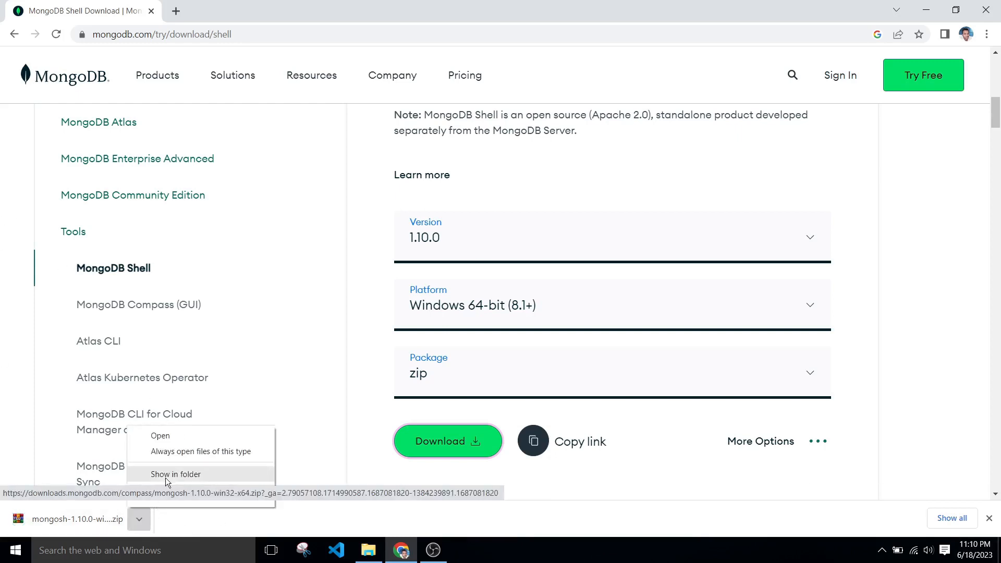
pyautogui.click(176, 475)
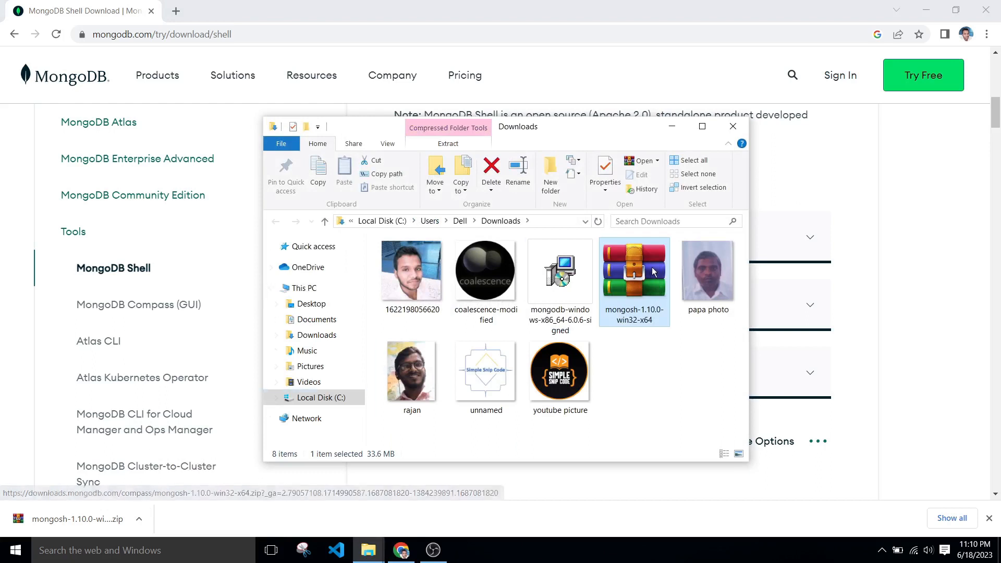
pyautogui.rightClick(633, 271)
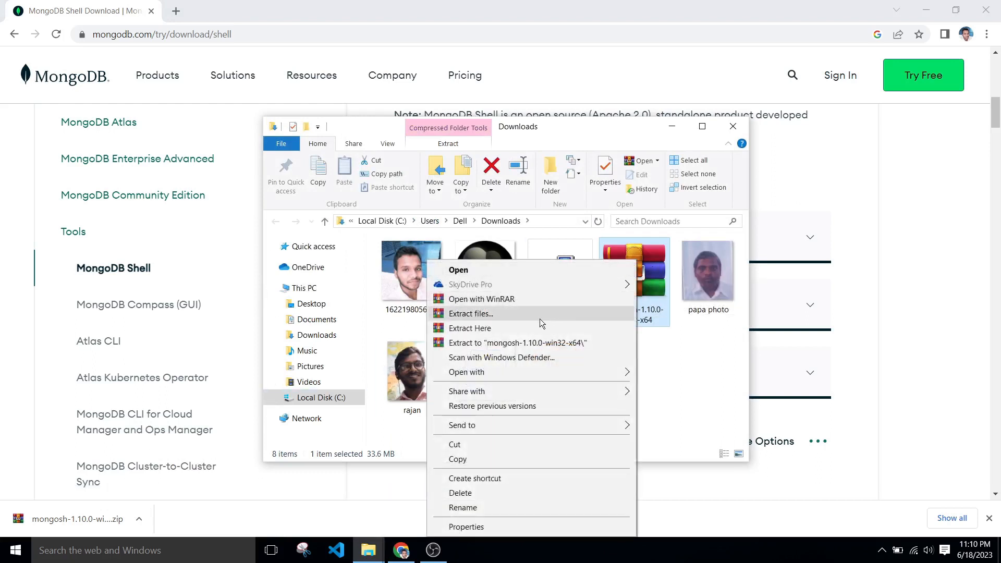
pyautogui.moveTo(486, 458)
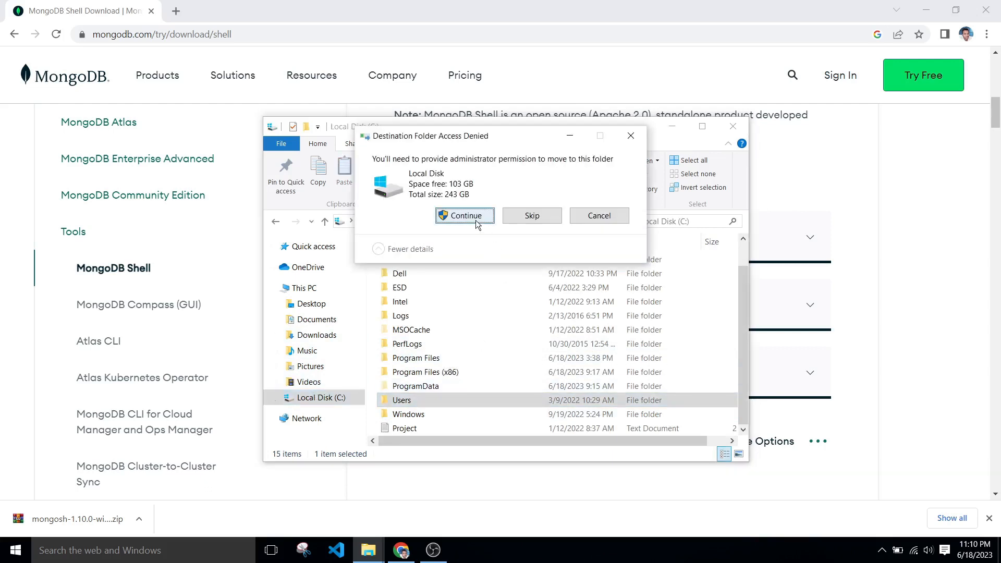
pyautogui.click(465, 215)
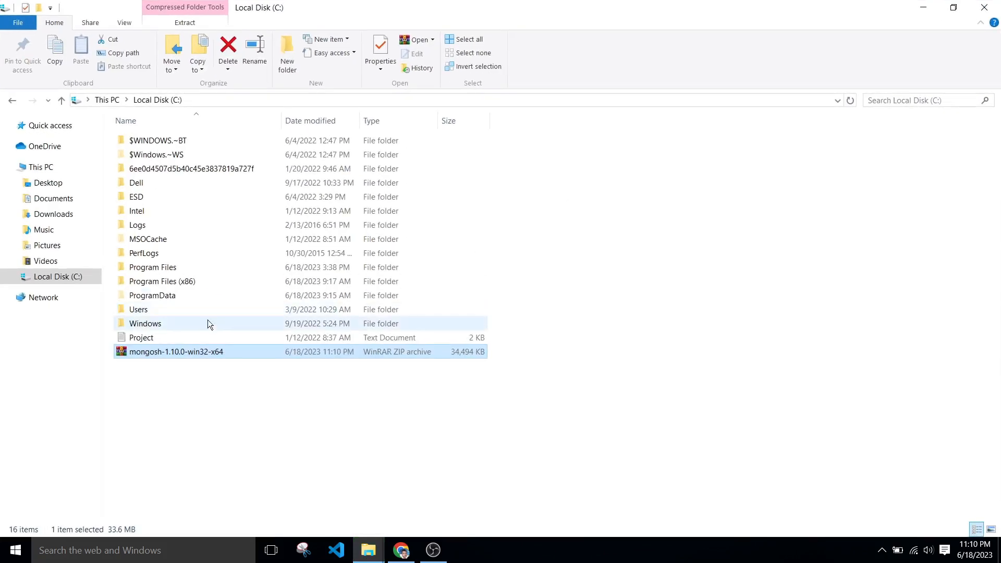
# - Extract the mongosh zip into its own mongosh-1.10.0-win32-x64 folder
pyautogui.rightClick(175, 352)
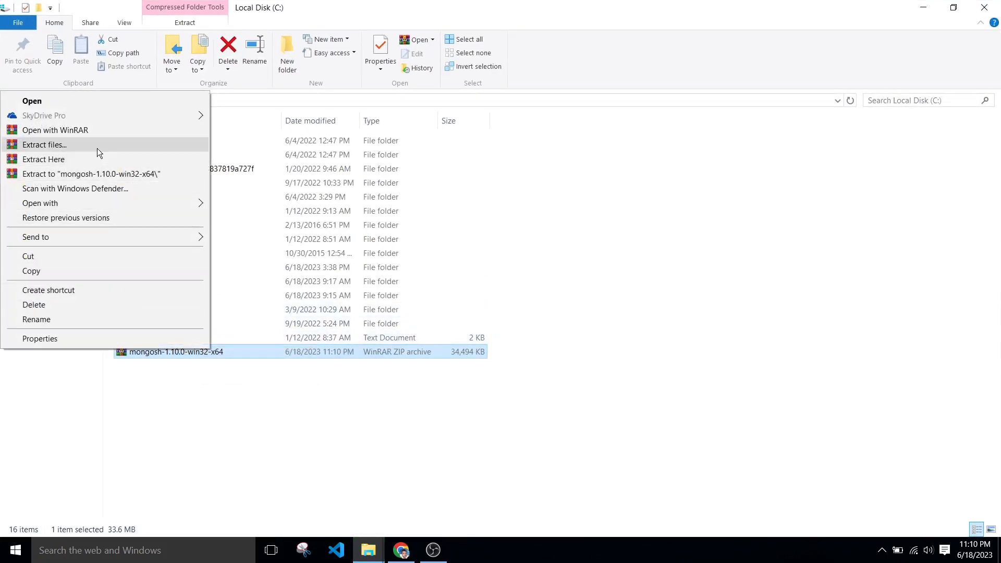
pyautogui.click(43, 145)
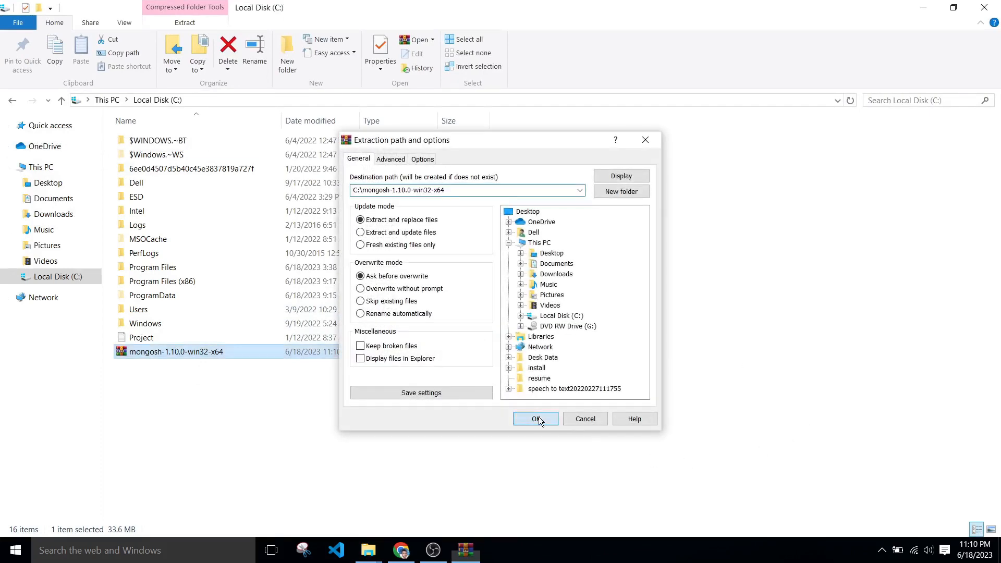
pyautogui.click(535, 419)
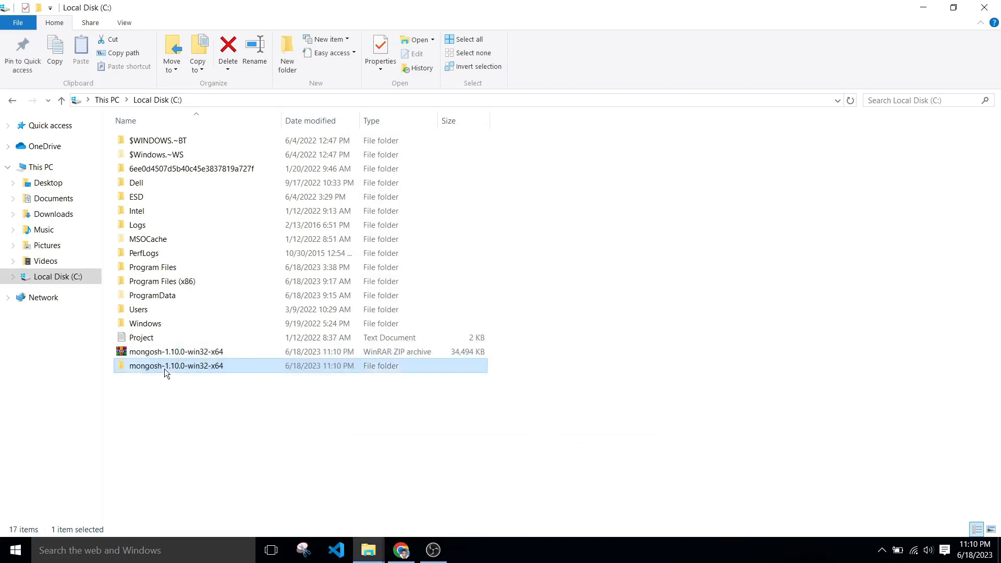
# - Open mongosh-1.10.0-win32-x64\bin and copy the folder's full path
pyautogui.doubleClick(176, 365)
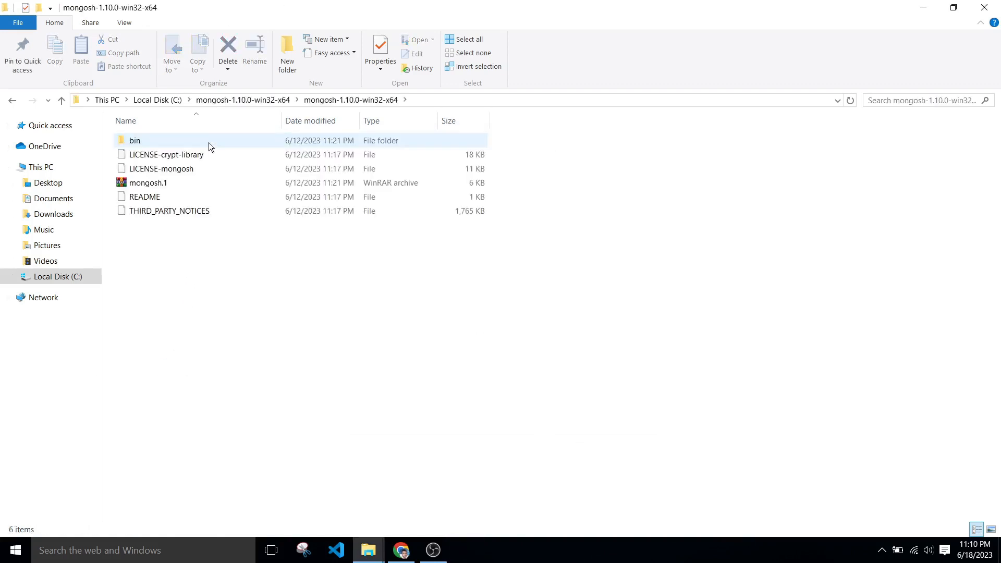
pyautogui.doubleClick(134, 139)
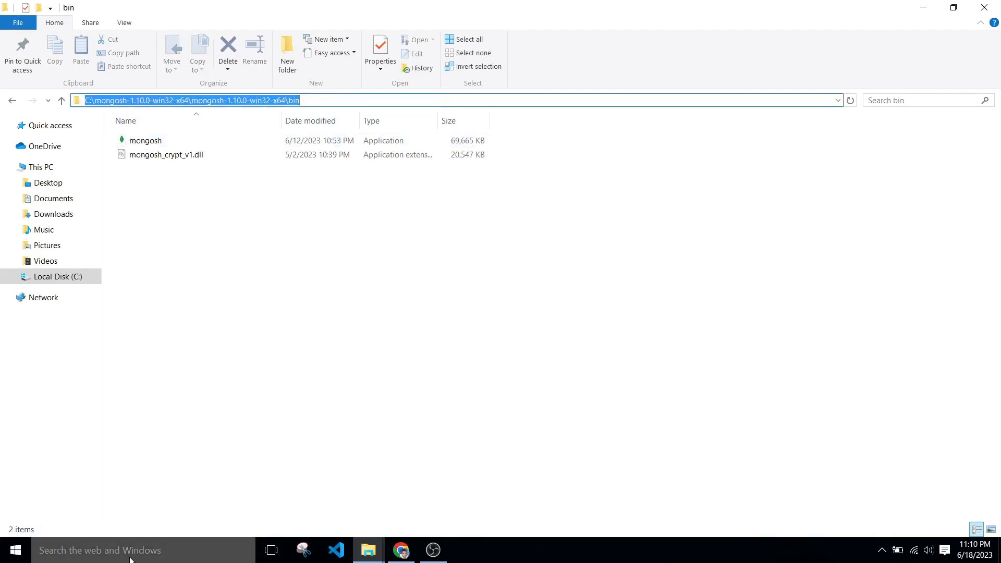
pyautogui.rightClick(42, 167)
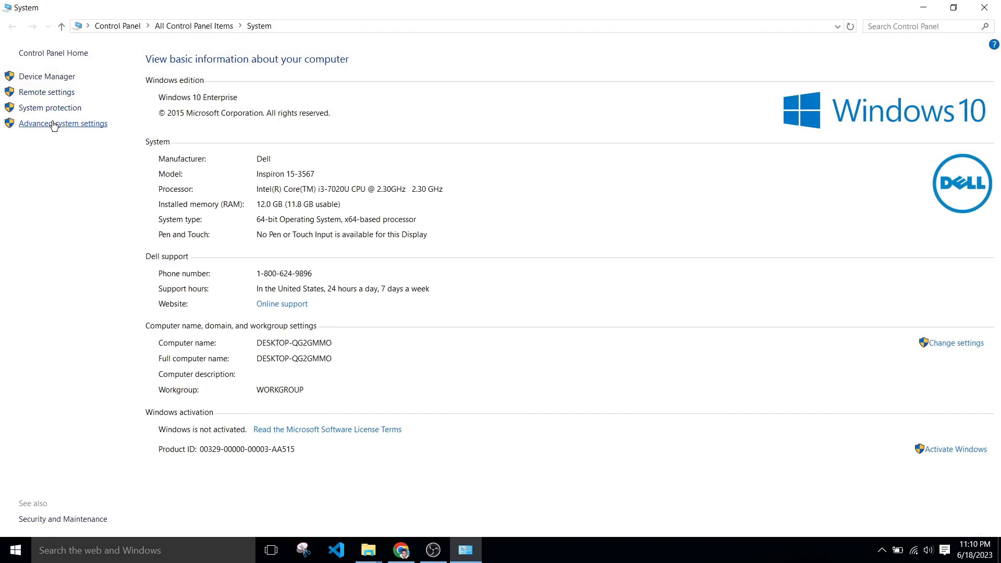
# - Add C:\mongosh-1.10.0-win32-x64\mongosh-1.10.0-win32-x64\bin to the user PATH
pyautogui.click(63, 123)
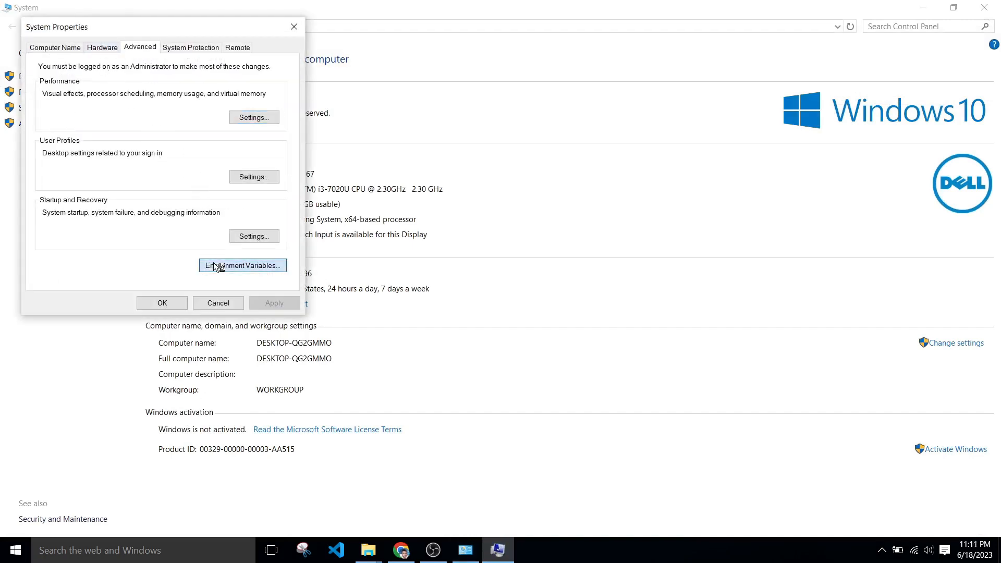
pyautogui.click(242, 265)
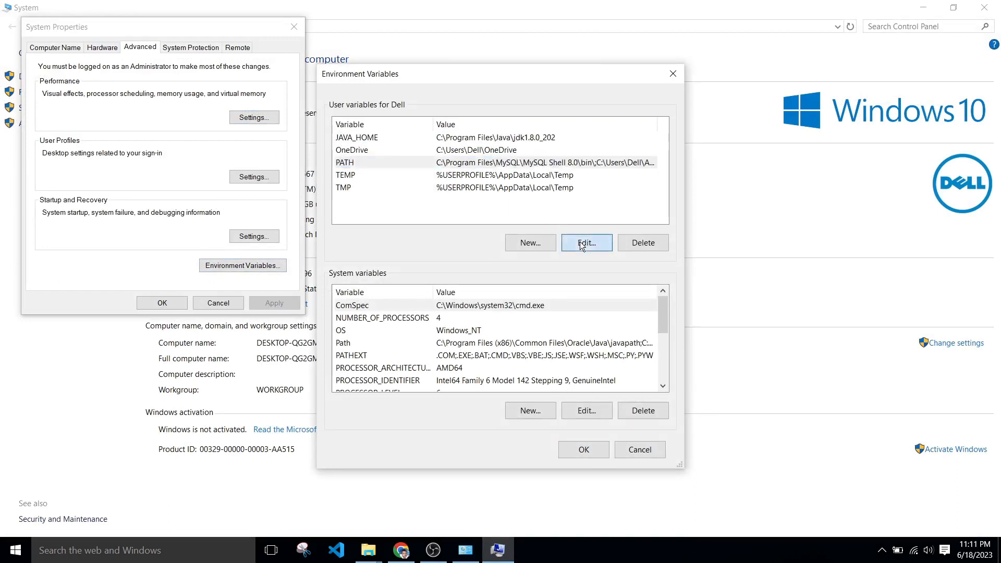
pyautogui.click(585, 242)
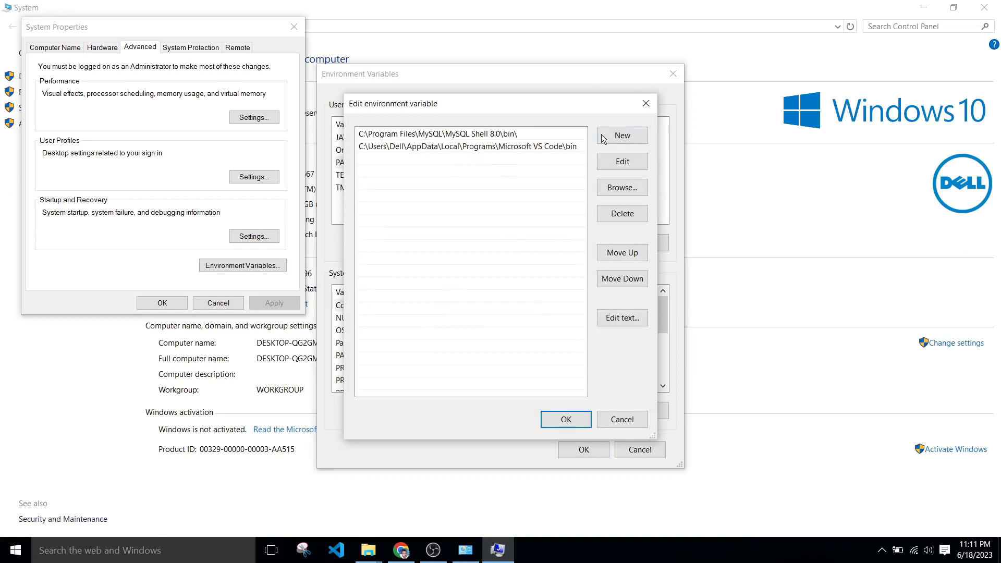
pyautogui.write('C:\\mongosh-1.10.0-win32-x64\\mongosh-1.10.0-win32-x64\\bin')
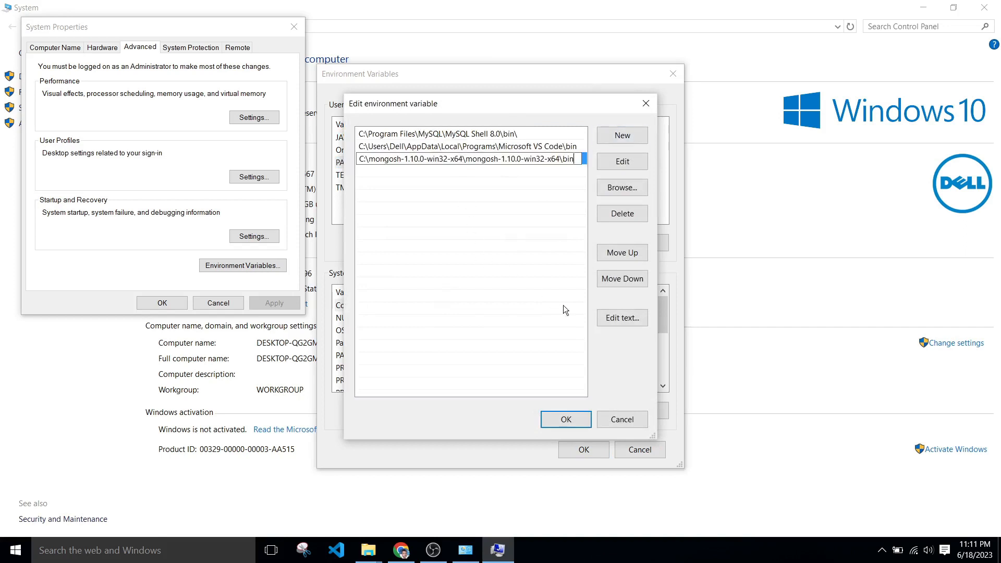
pyautogui.click(564, 419)
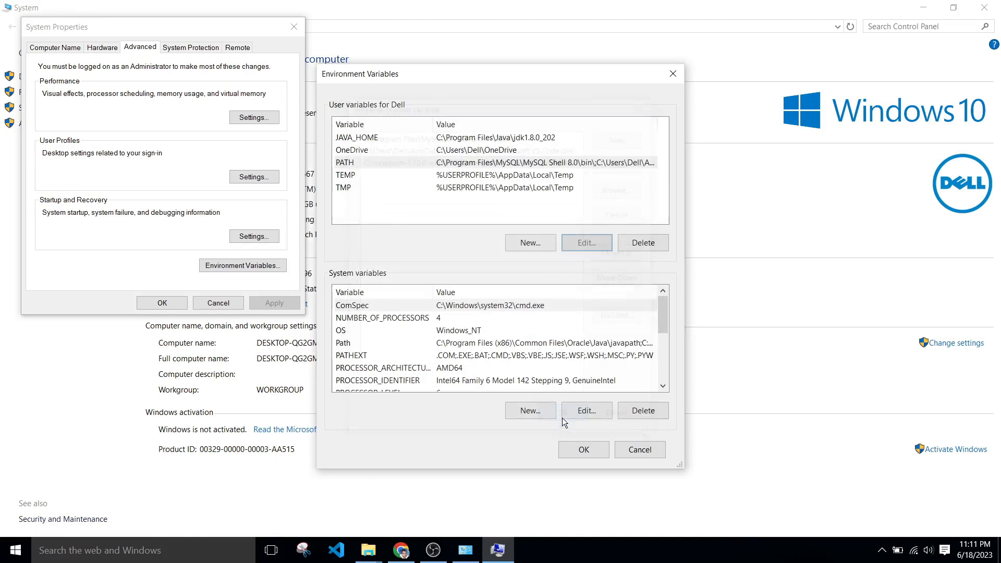
# - Add the mongosh bin path to the system Path and save all dialogs
pyautogui.click(585, 410)
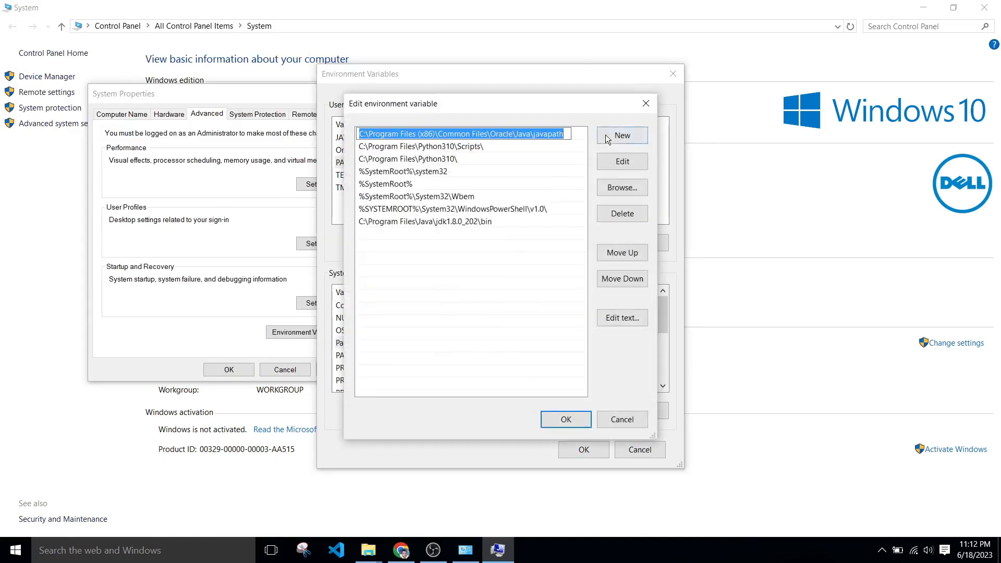
pyautogui.click(620, 135)
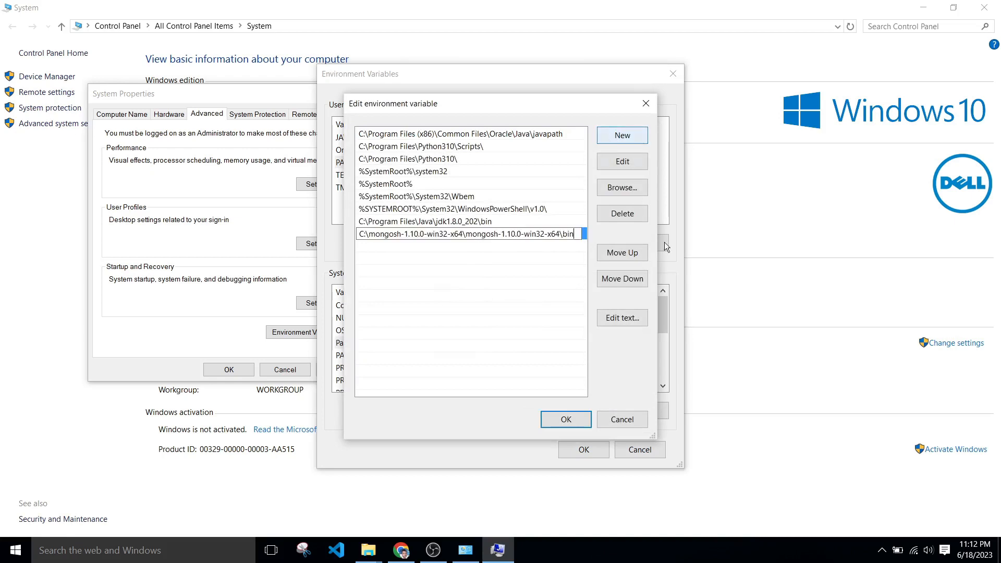
pyautogui.click(564, 419)
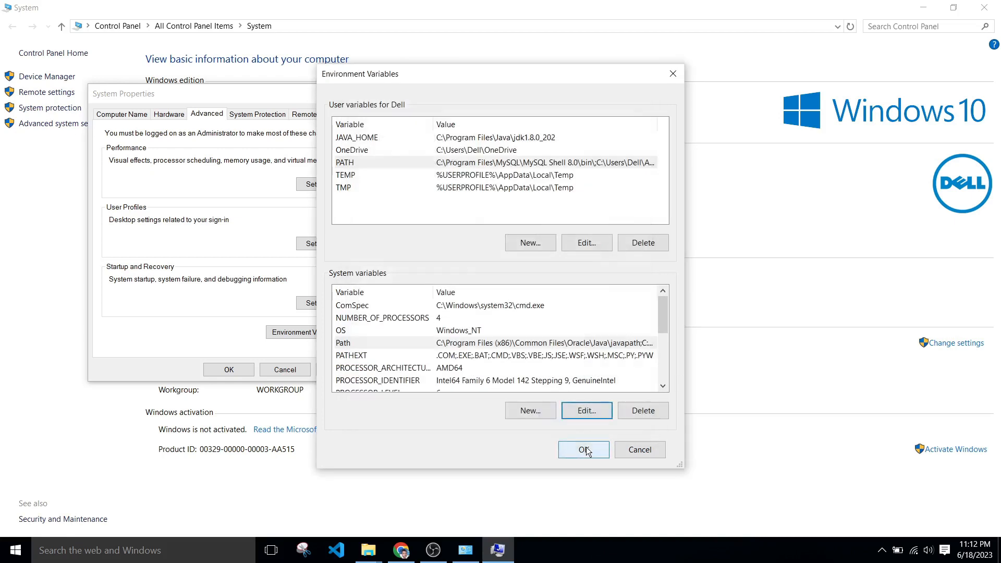
pyautogui.click(583, 449)
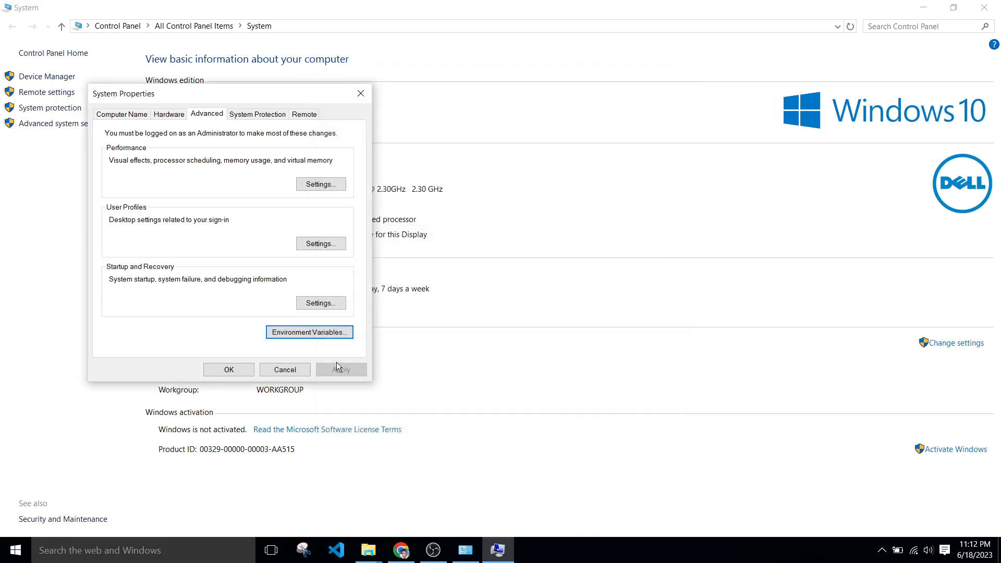
pyautogui.click(285, 369)
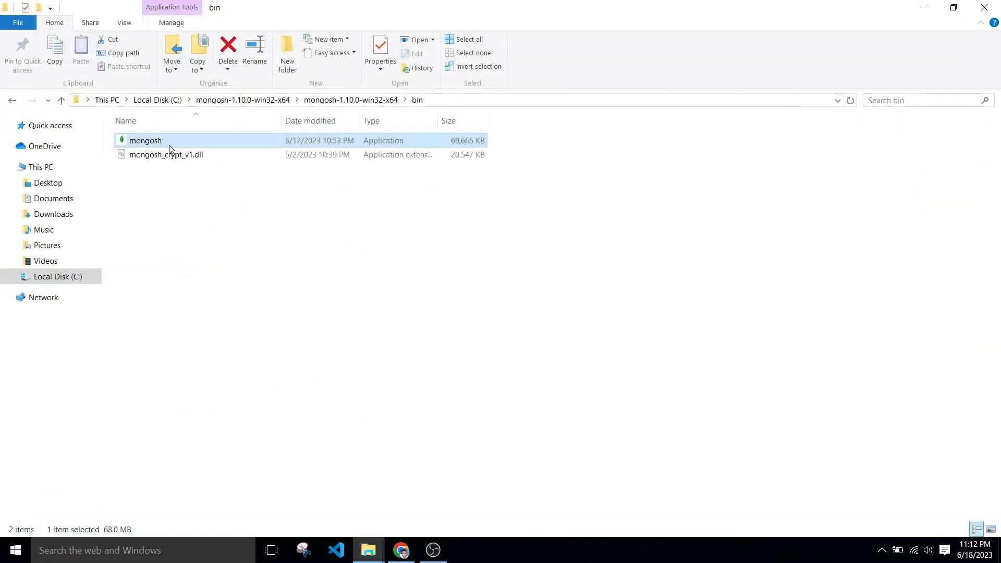
# - Launch mongosh.exe and accept the default connection, getting ECONNREFUSED on 127.0.0.1:27017
pyautogui.doubleClick(145, 140)
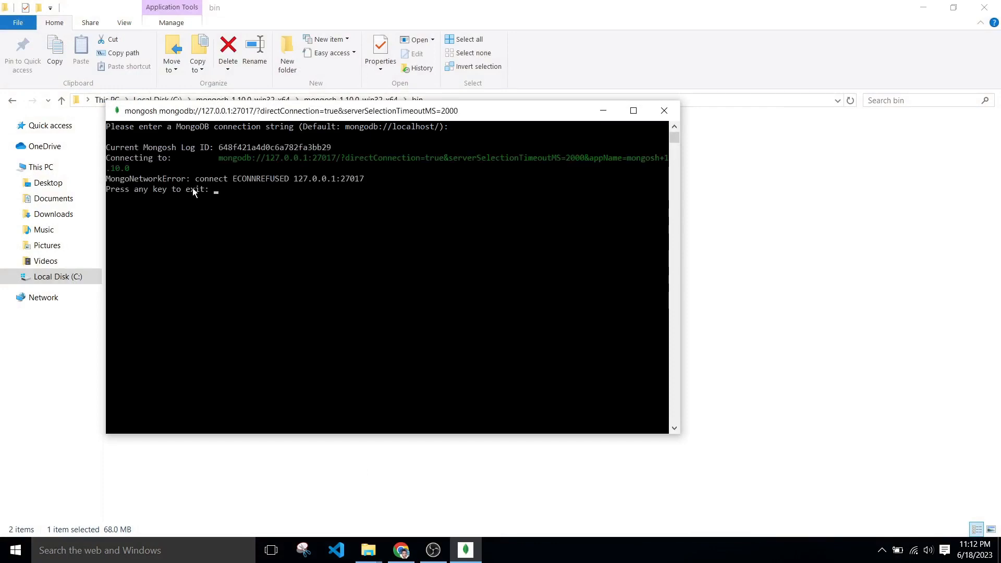
pyautogui.click(202, 179)
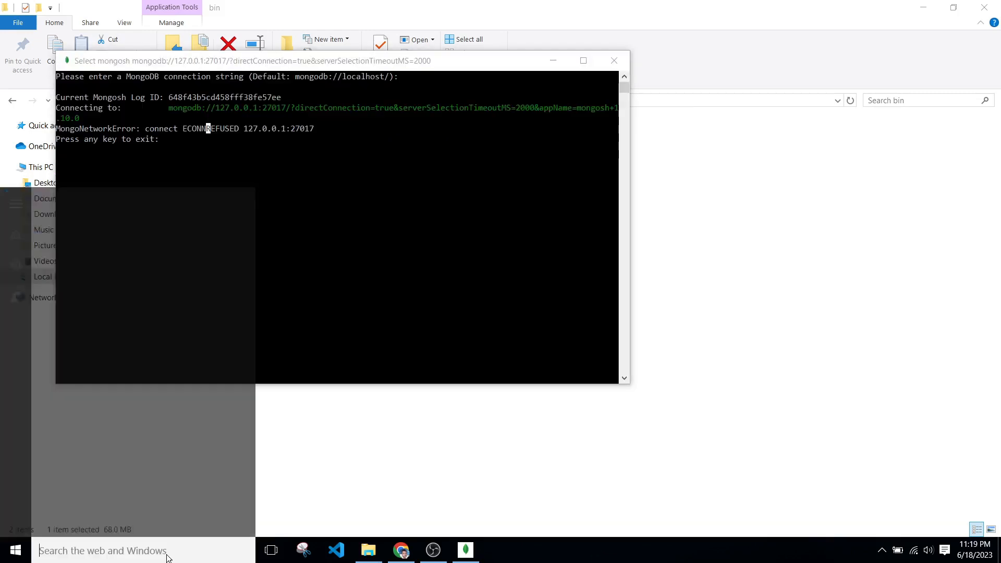
# - Find MongoDB Server (MongoDB) in the Services list and start it
pyautogui.write('serv')
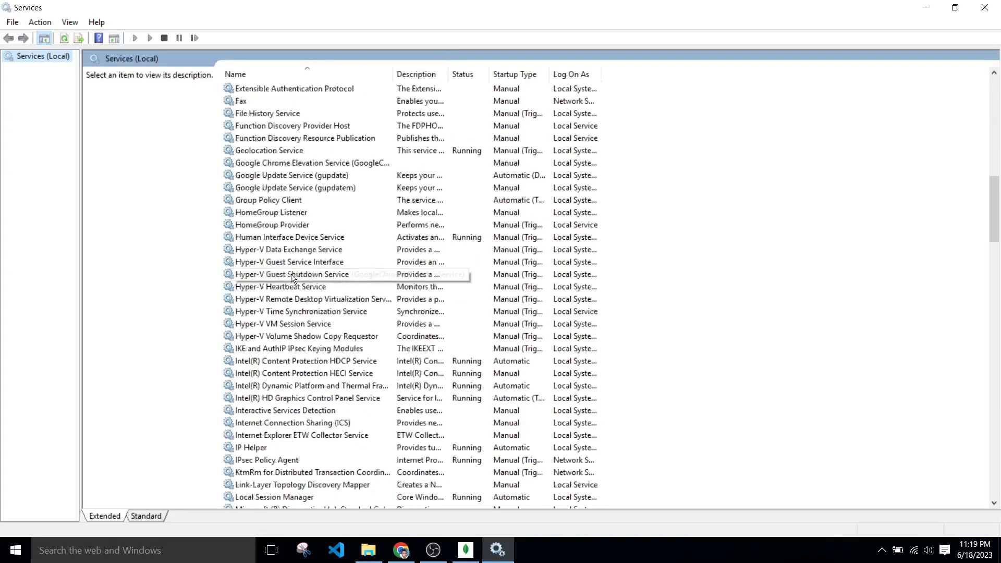
pyautogui.scroll(-3)
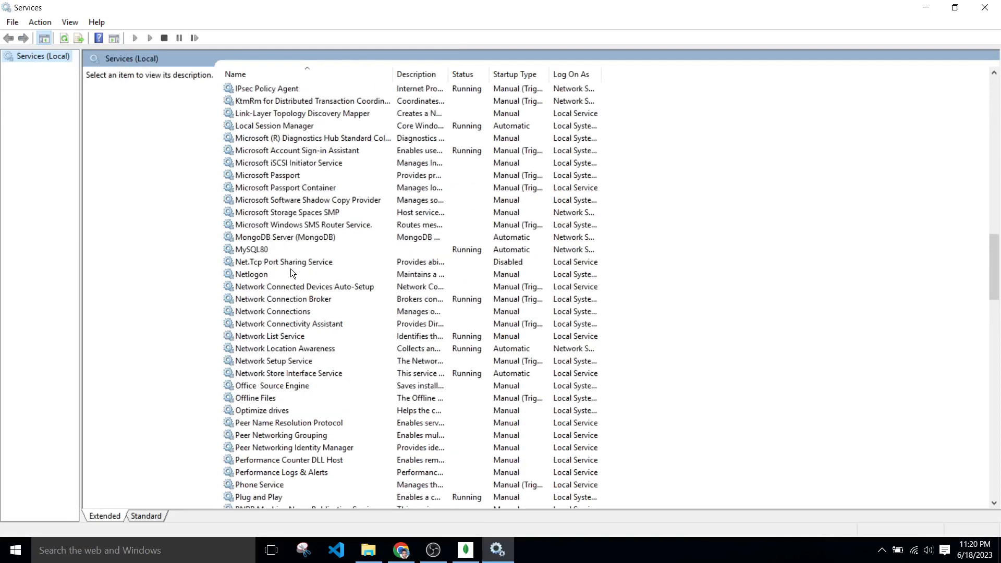
pyautogui.moveTo(275, 241)
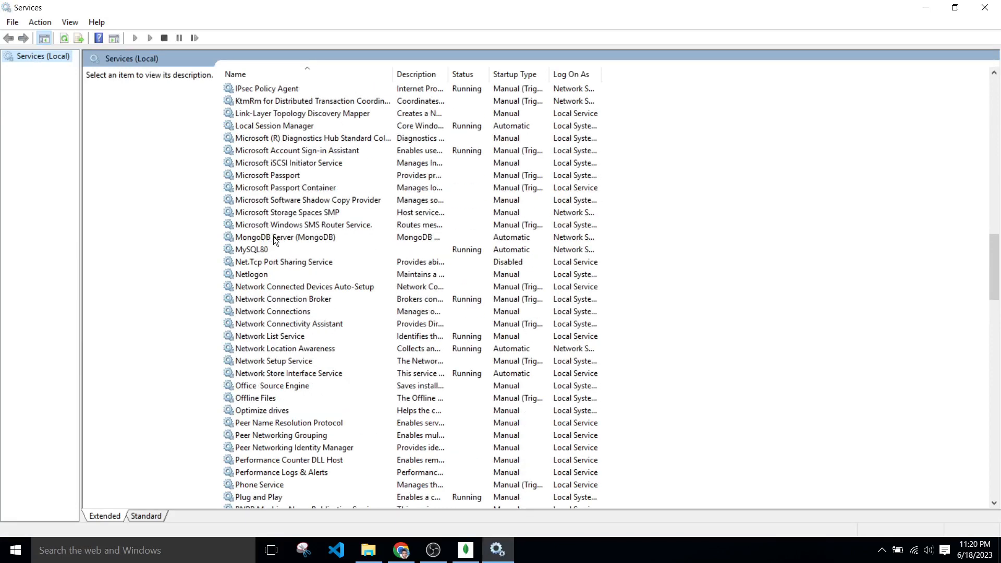
pyautogui.click(286, 237)
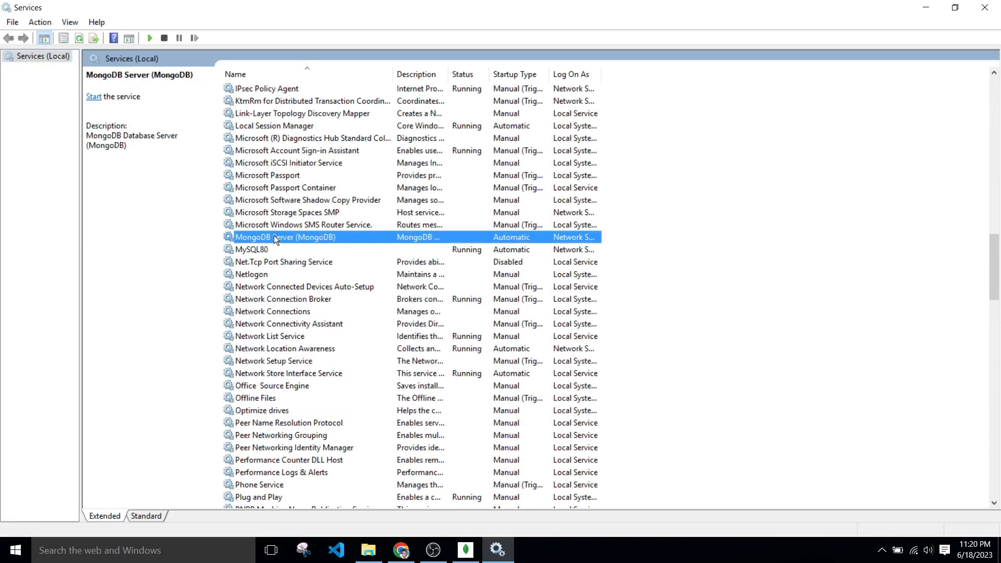
pyautogui.moveTo(648, 210)
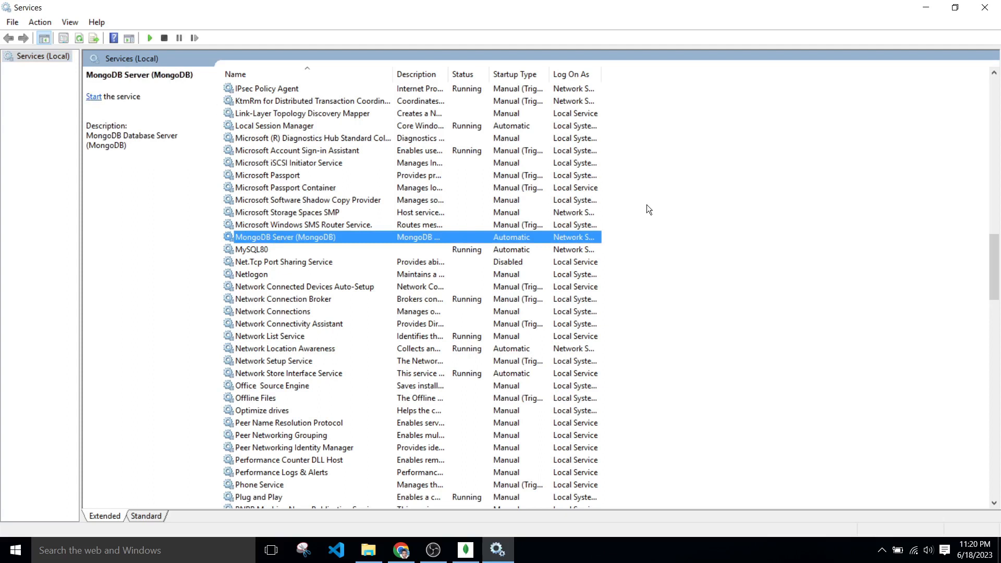
pyautogui.moveTo(93, 100)
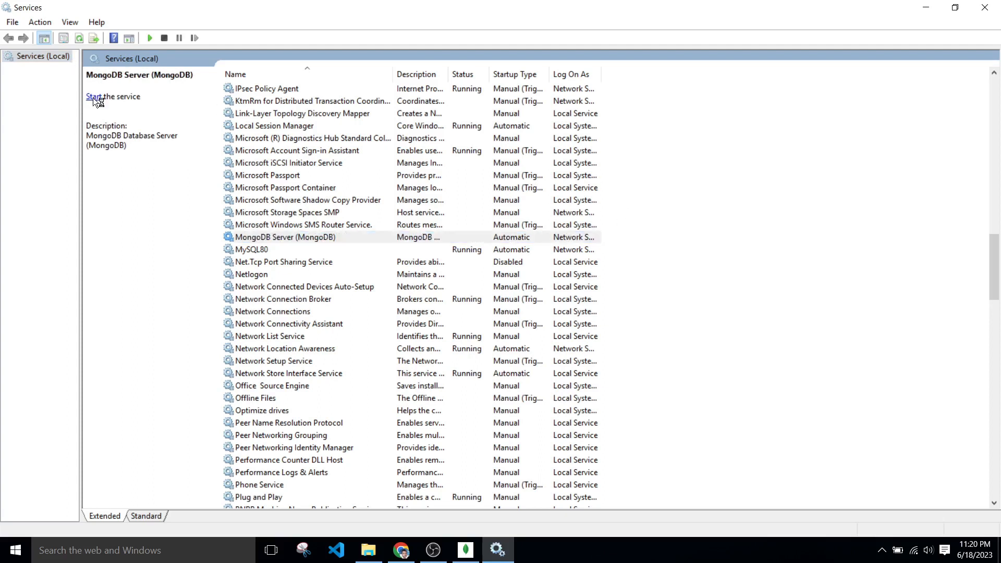
pyautogui.click(104, 96)
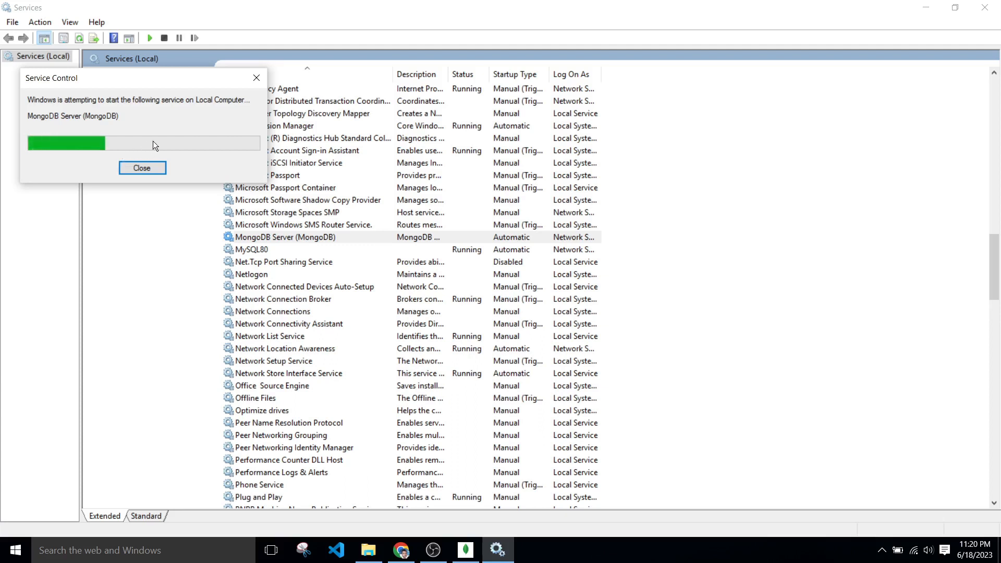
pyautogui.moveTo(445, 208)
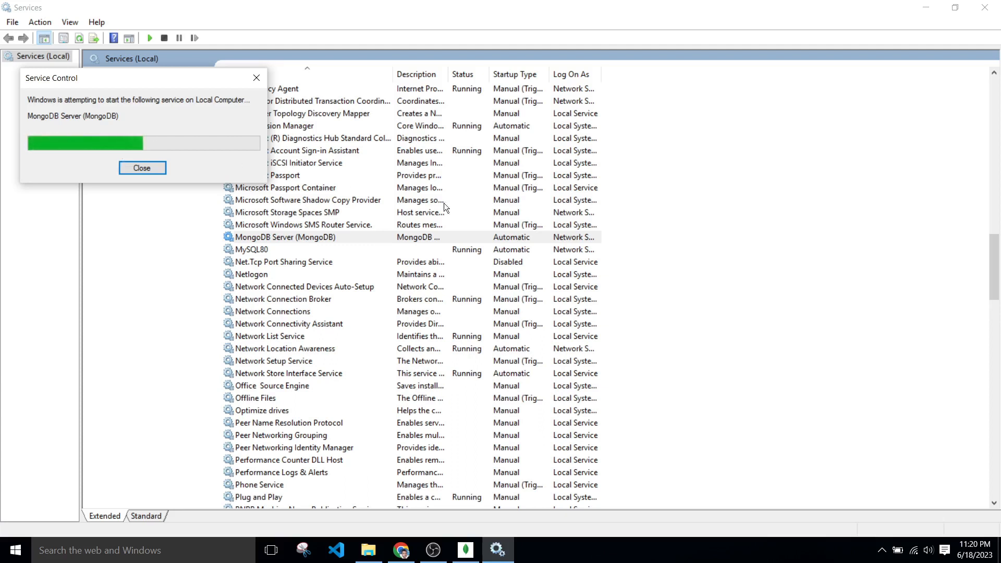
# - Relaunch mongosh.exe from the bin folder and connect with the default localhost connection string
pyautogui.click(142, 168)
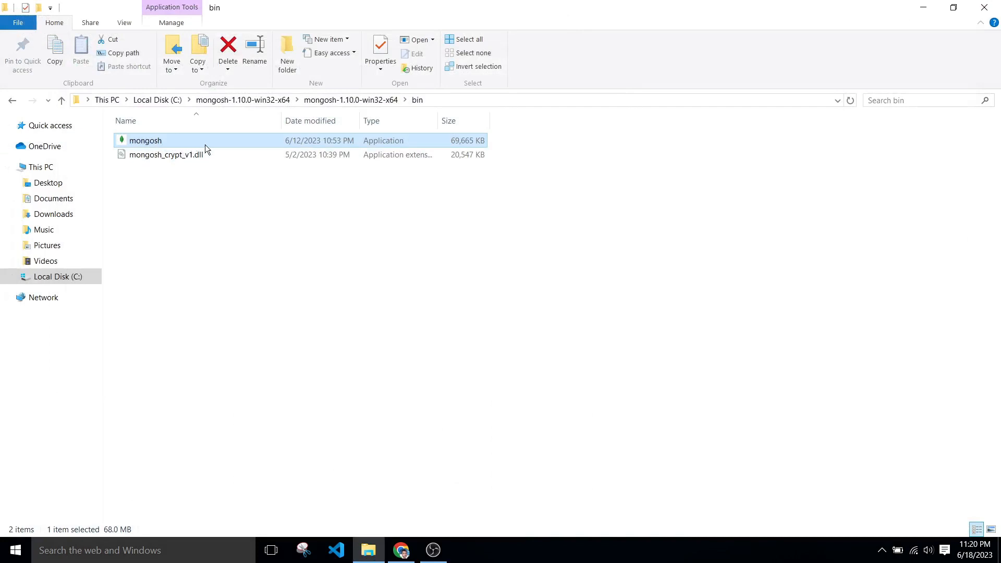
pyautogui.doubleClick(145, 139)
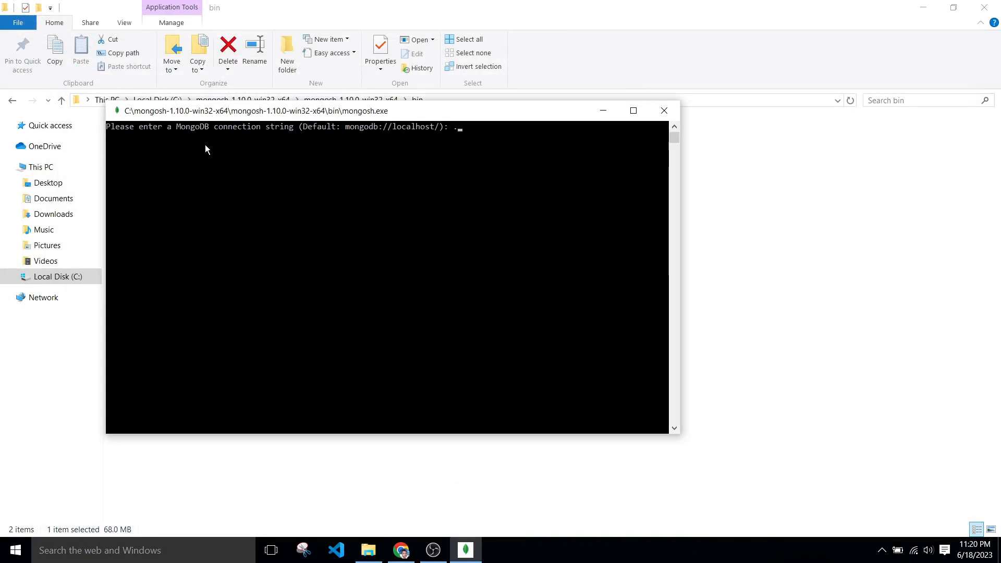
pyautogui.press('enter')
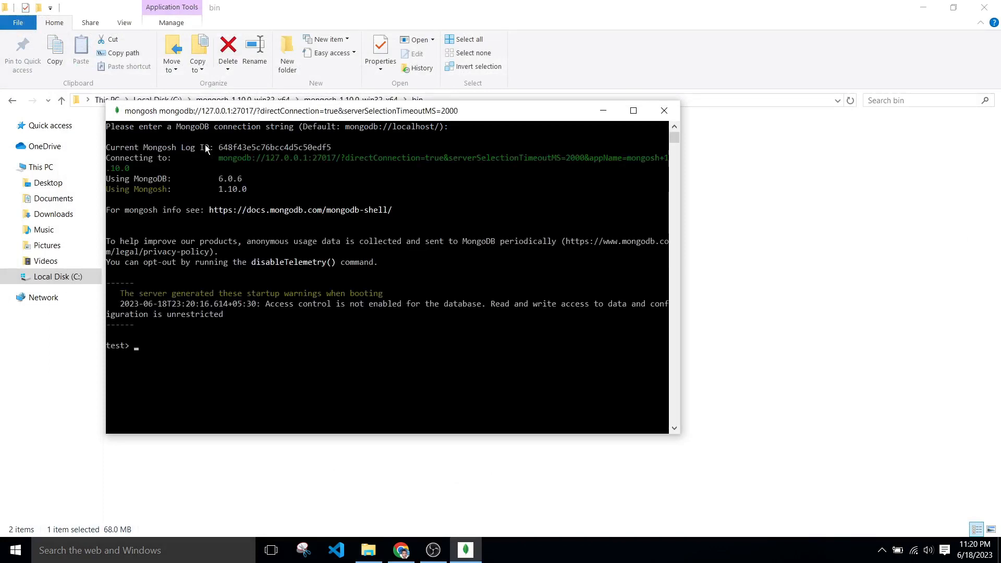
pyautogui.moveTo(154, 210)
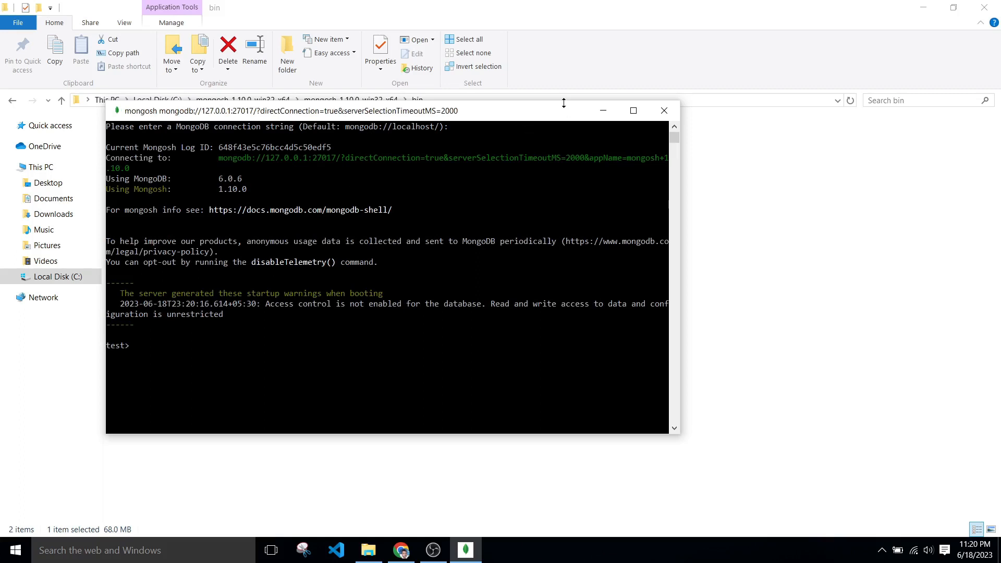
pyautogui.write('sho')
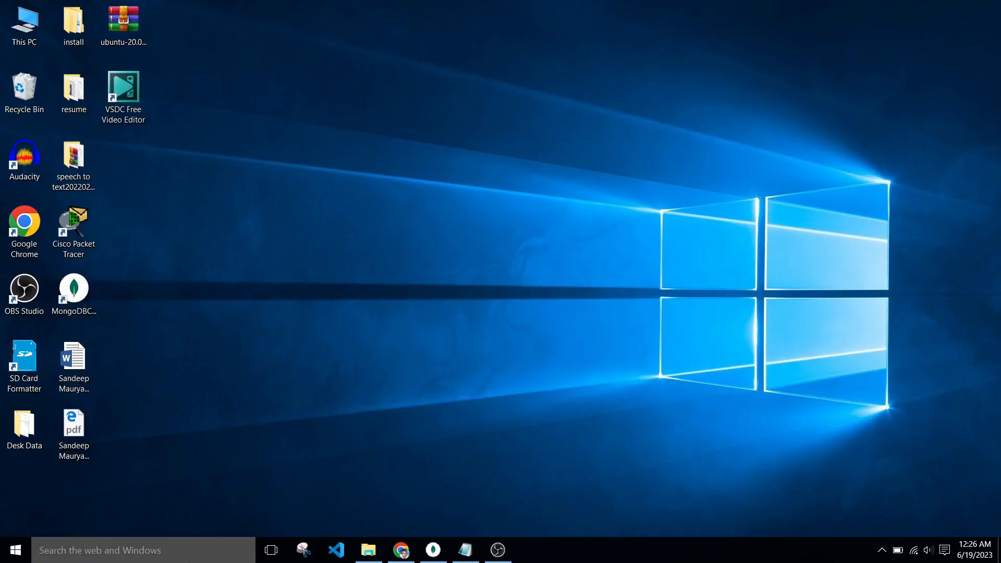
# - Run mongodump in a new cmd window, which reports it as unrecognized
pyautogui.write('cmd')
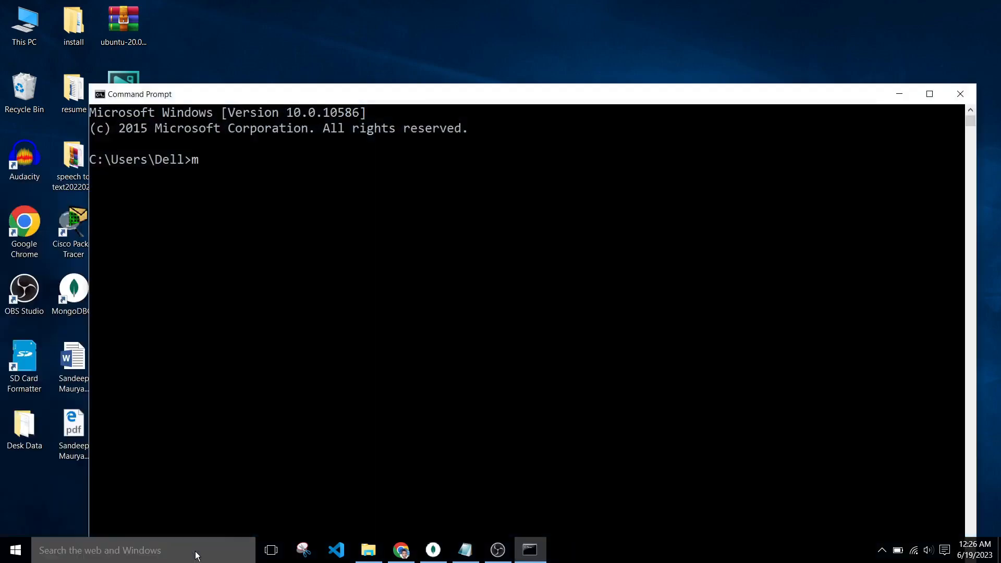
pyautogui.write('ongodump')
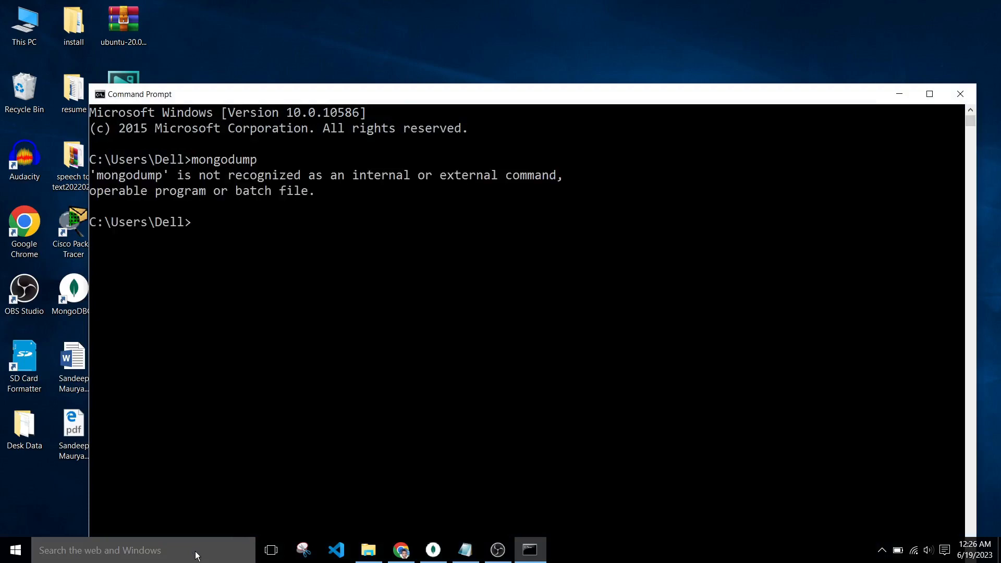
pyautogui.moveTo(972, 80)
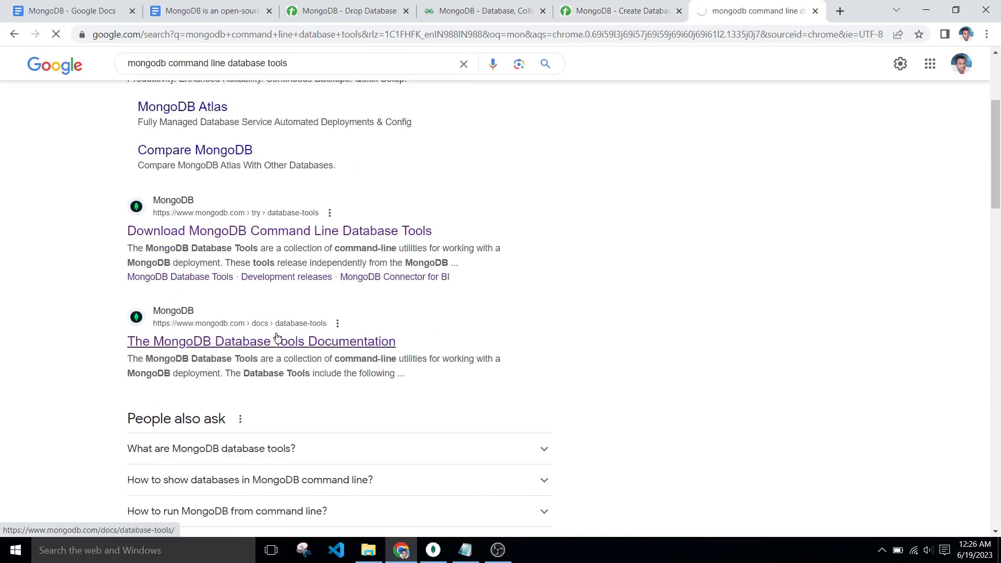
# - Browse the MongoDB Tools sidebar pages and reach the MongoDB Database Tools download
pyautogui.click(279, 230)
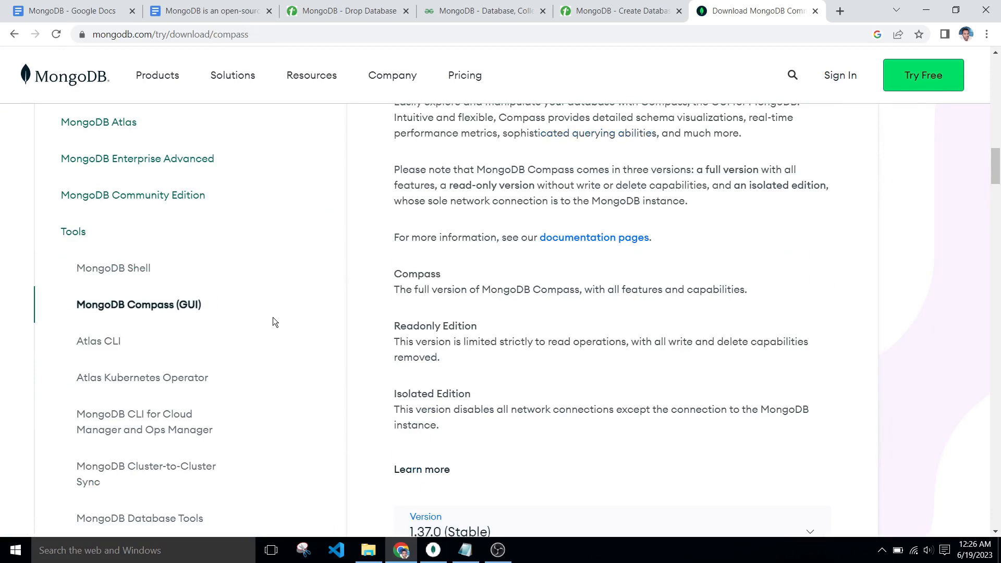
pyautogui.click(113, 267)
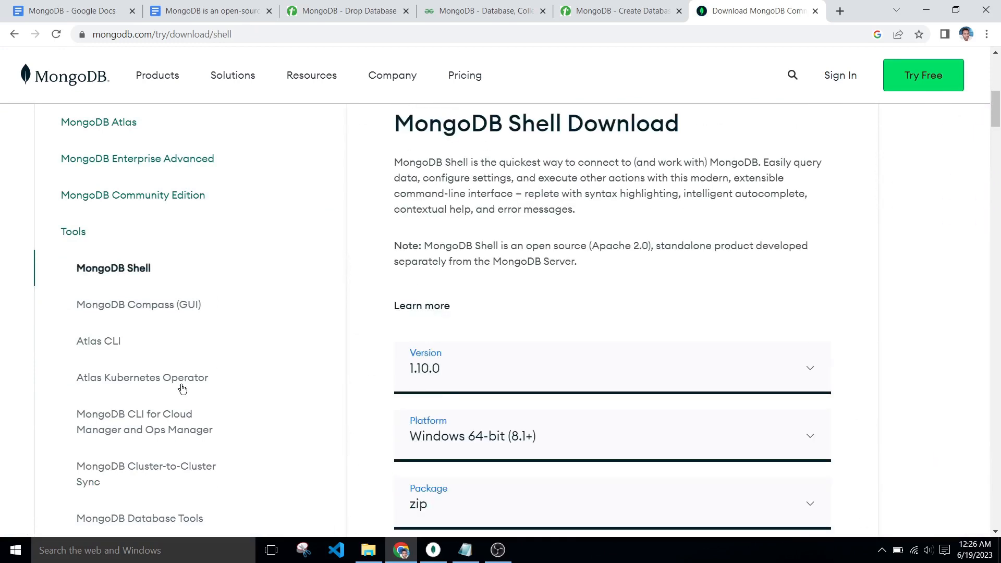
pyautogui.click(138, 304)
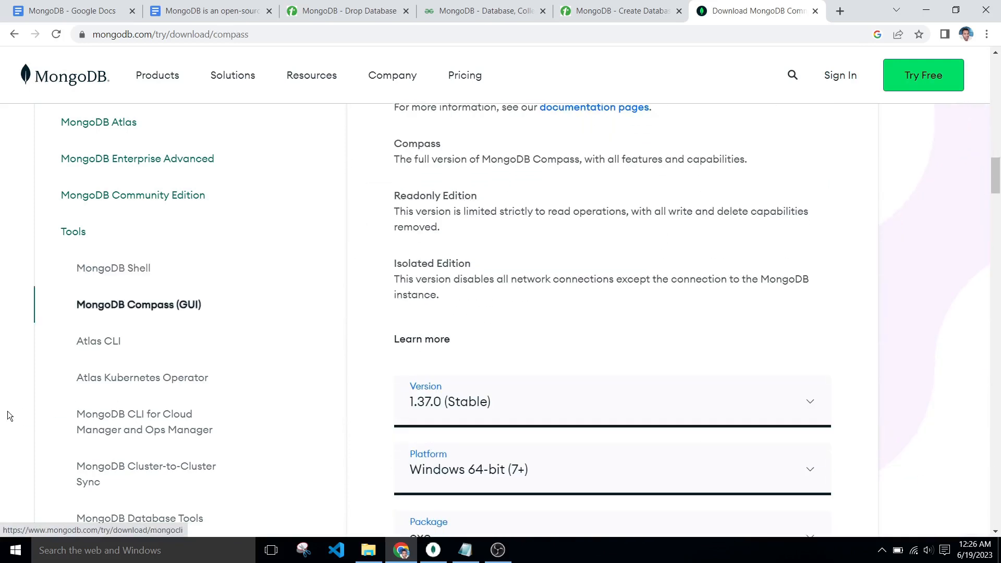
pyautogui.click(99, 340)
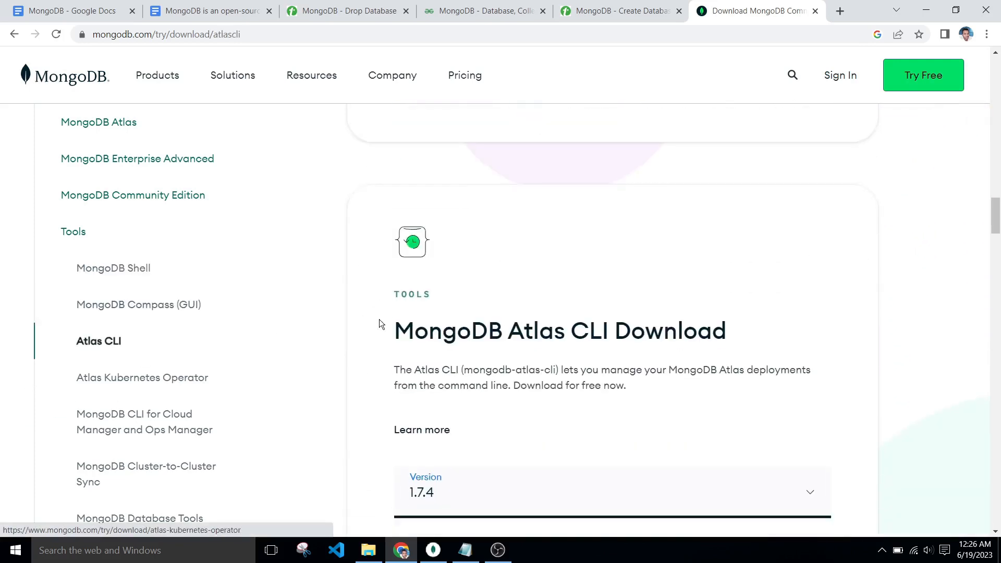
pyautogui.click(142, 378)
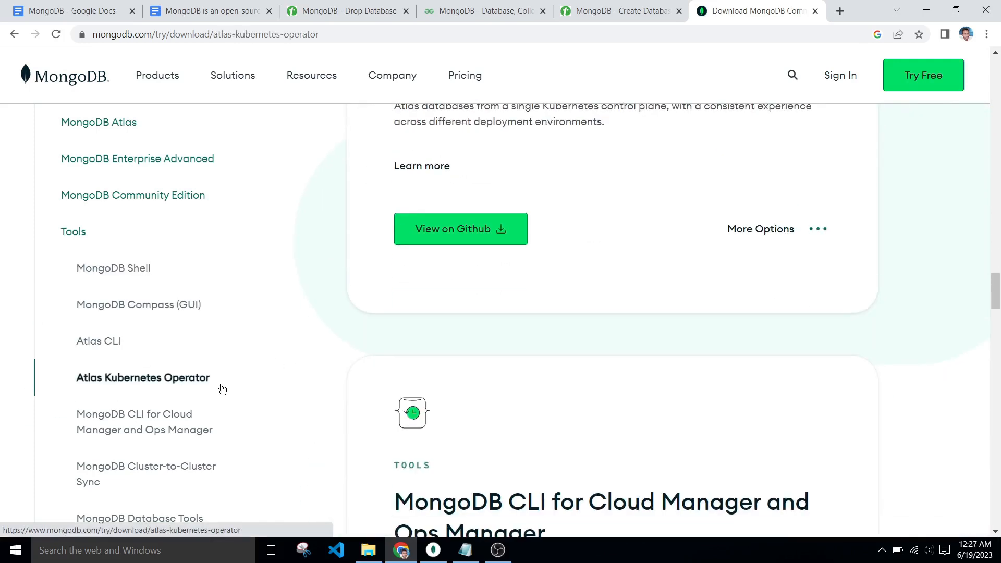
pyautogui.click(144, 421)
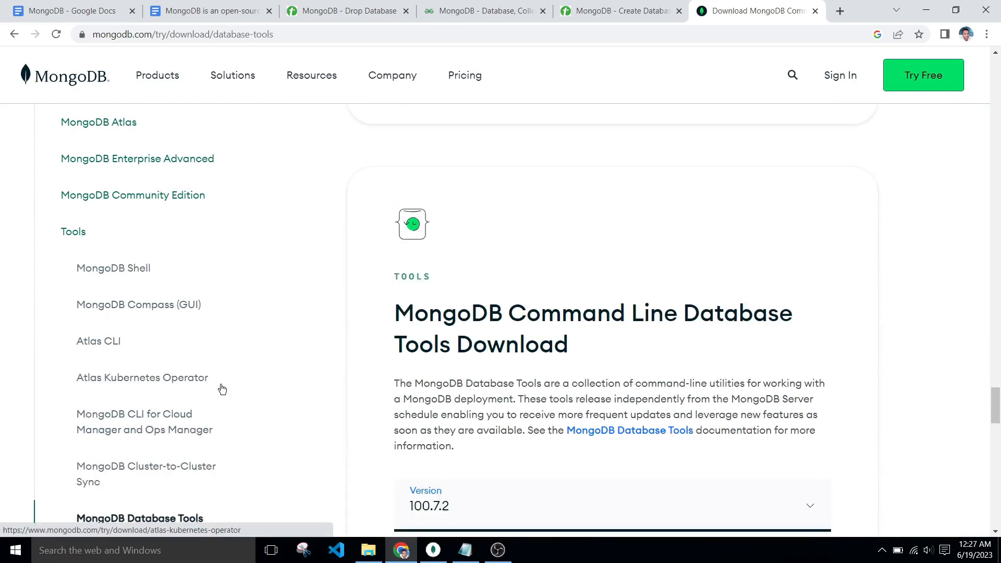
# - Download the Database Tools 100.7.2 Windows x86_64 zip
pyautogui.scroll(-3)
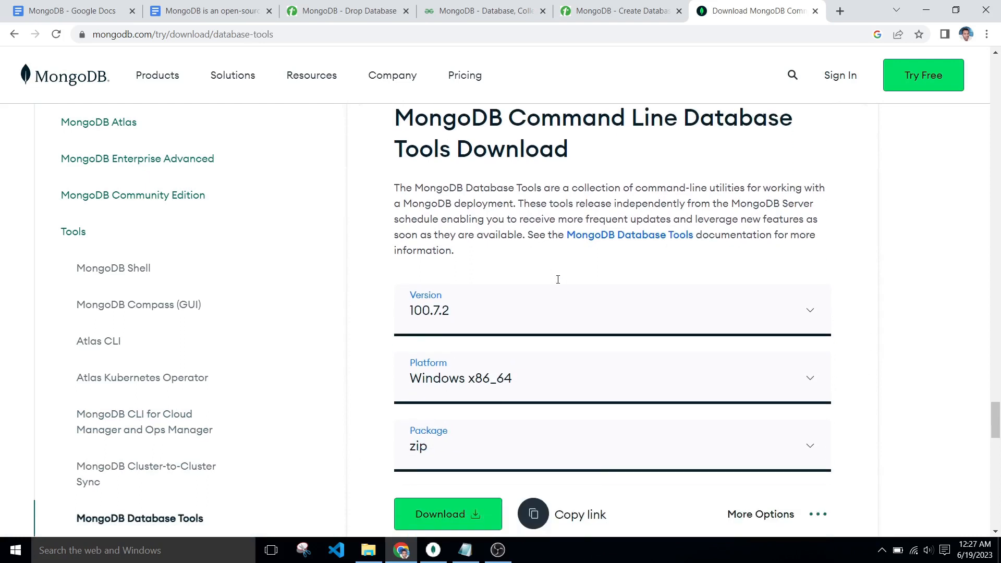
pyautogui.moveTo(489, 350)
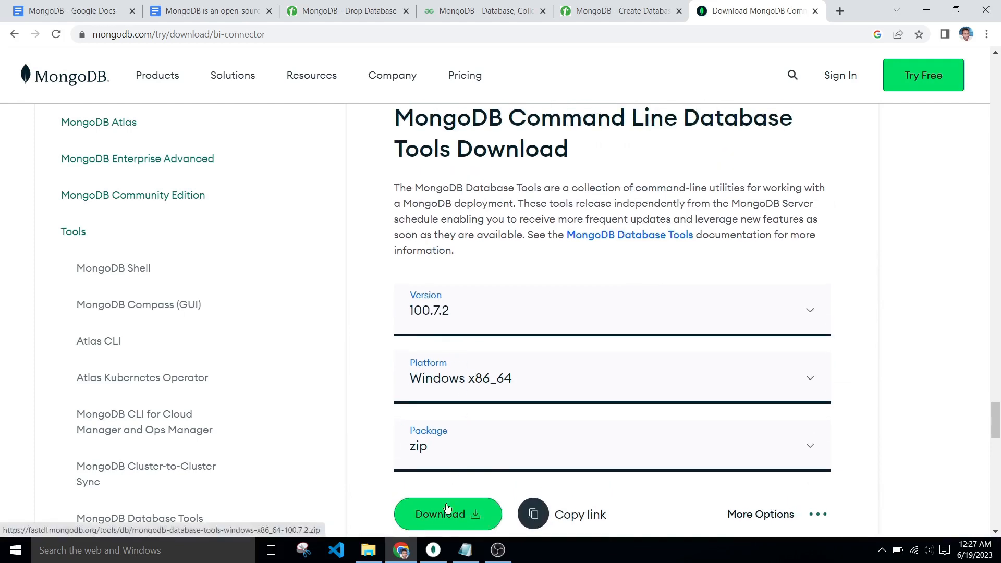
pyautogui.click(448, 514)
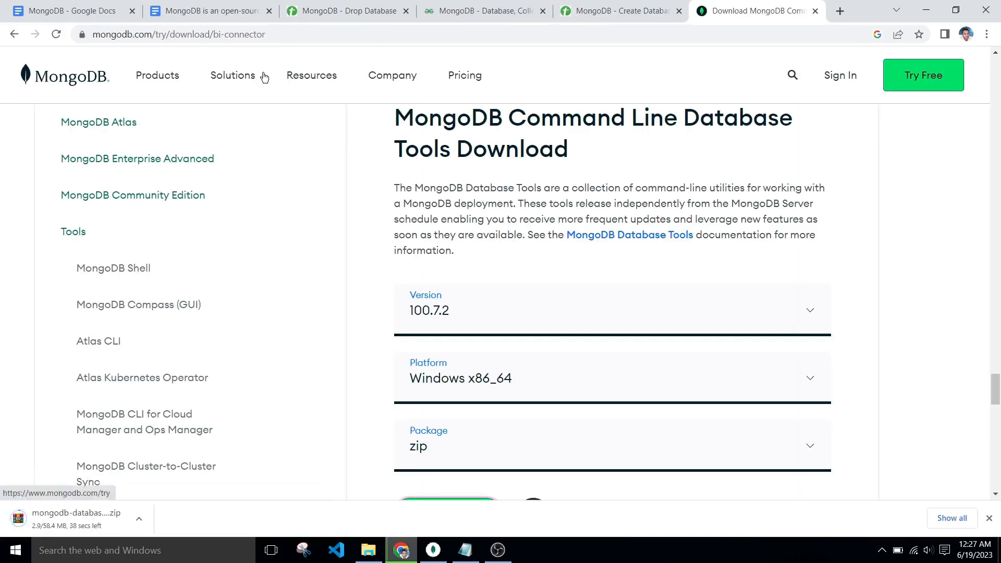
pyautogui.click(139, 518)
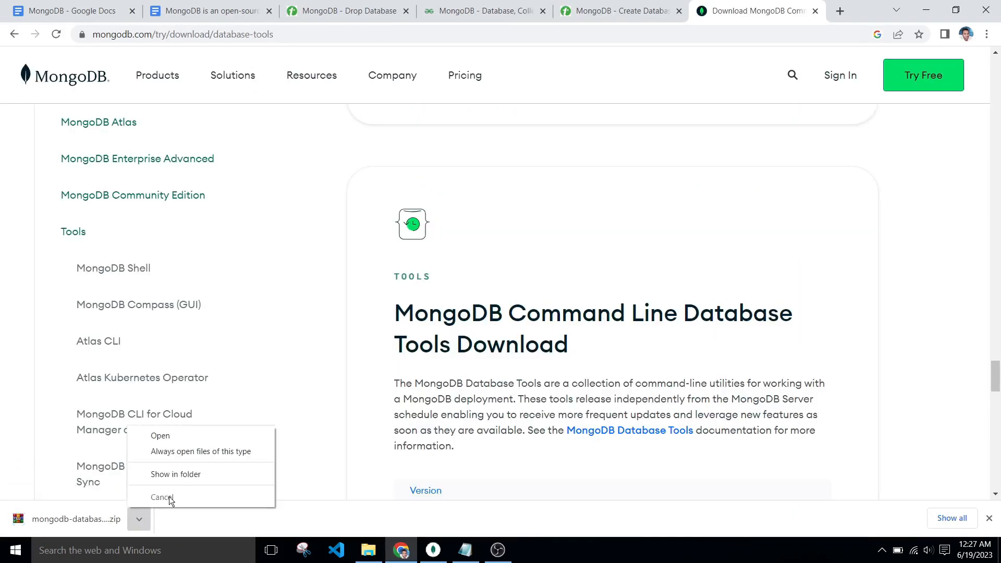
# - Move the Database Tools 100.7.2 zip to Local Disk (C:) with admin permission, then extract it
pyautogui.click(176, 474)
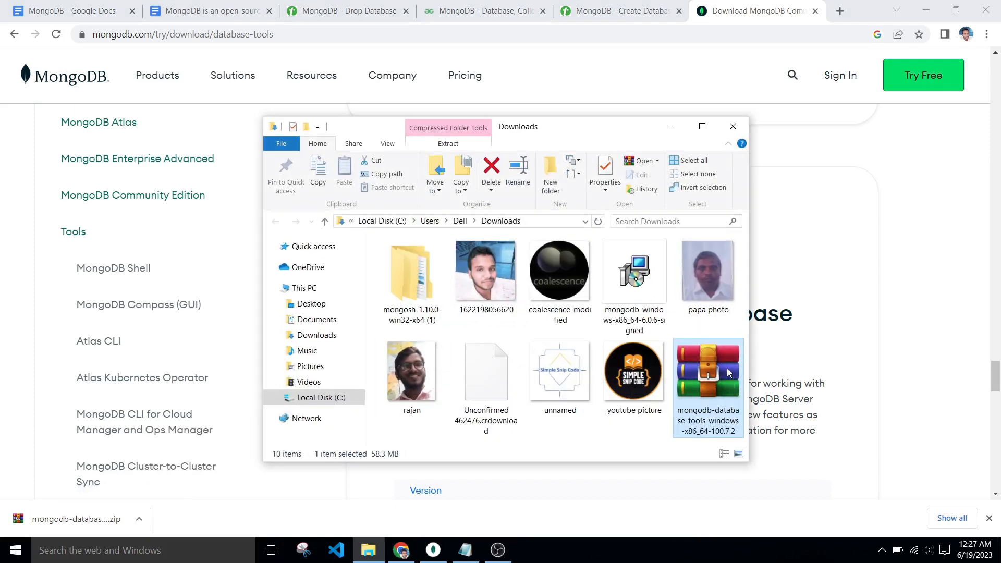
pyautogui.rightClick(707, 383)
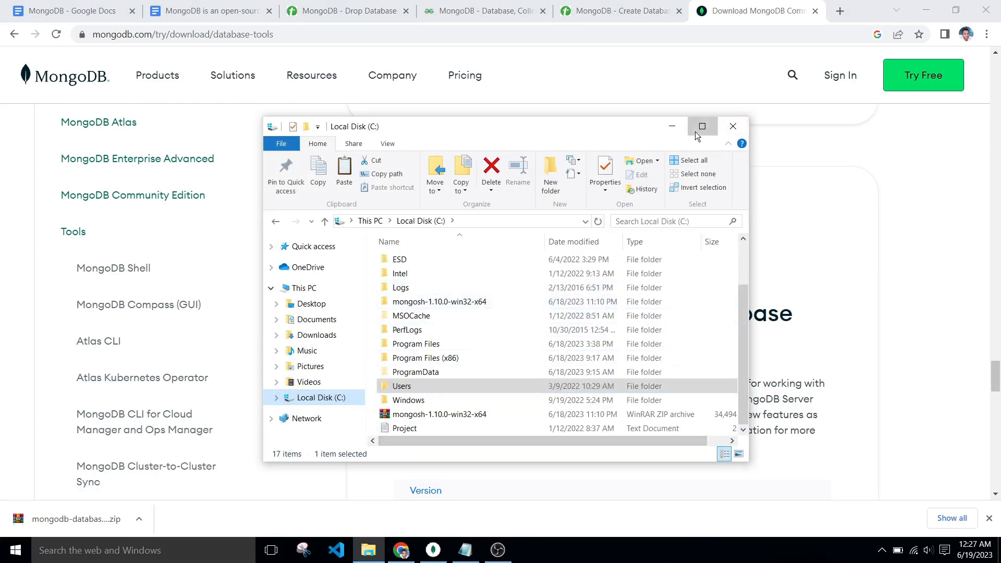
pyautogui.click(702, 126)
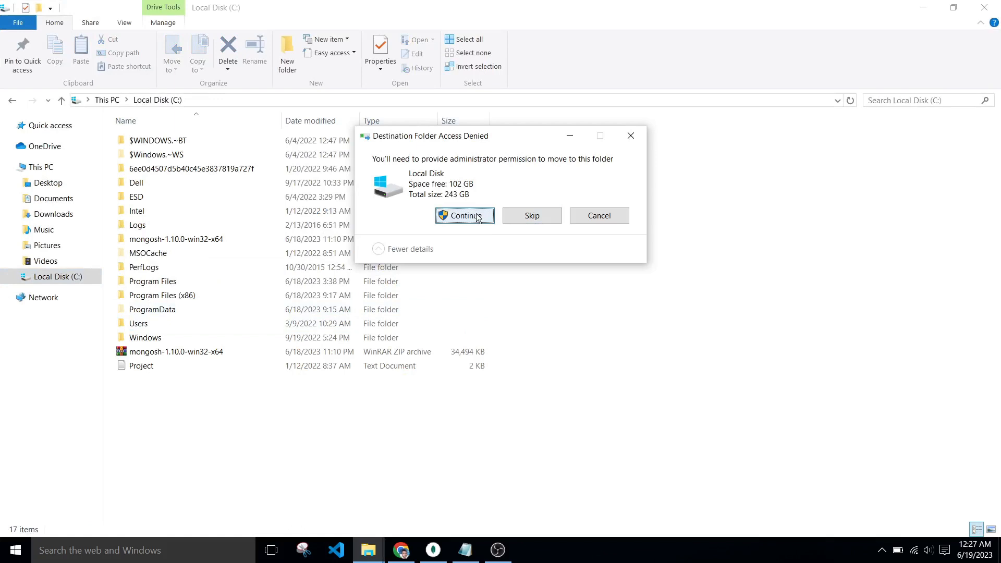
pyautogui.click(464, 215)
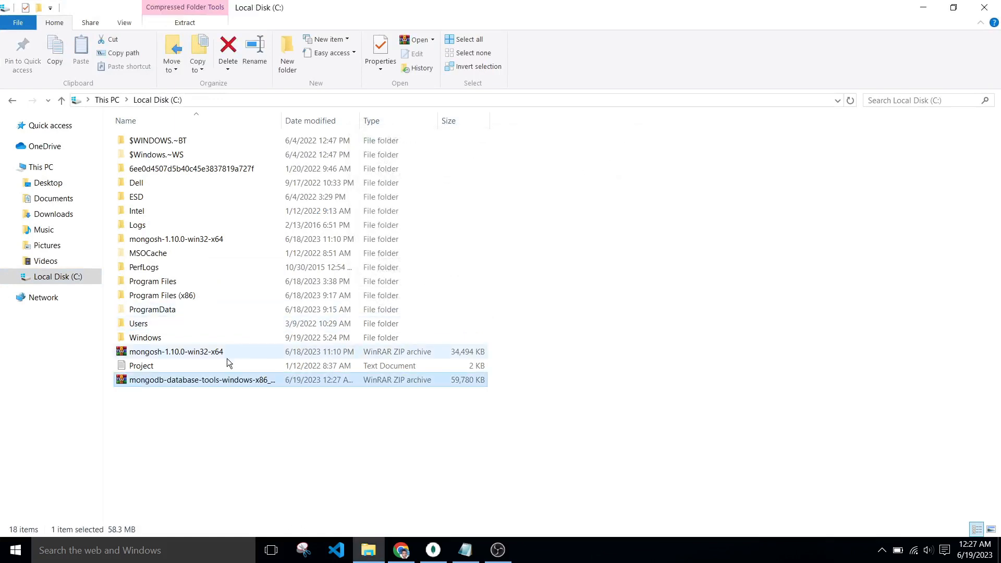
pyautogui.rightClick(201, 379)
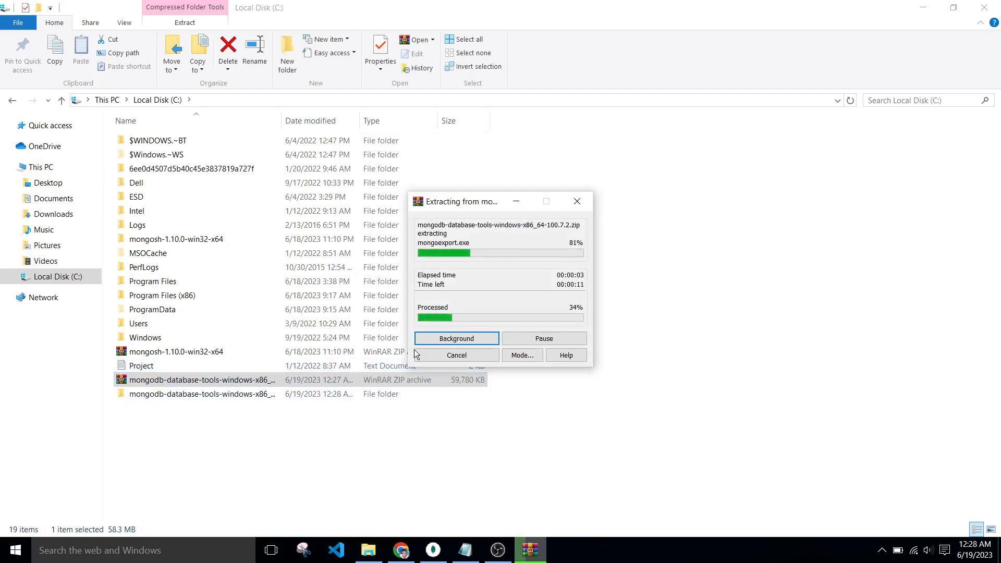
pyautogui.moveTo(182, 451)
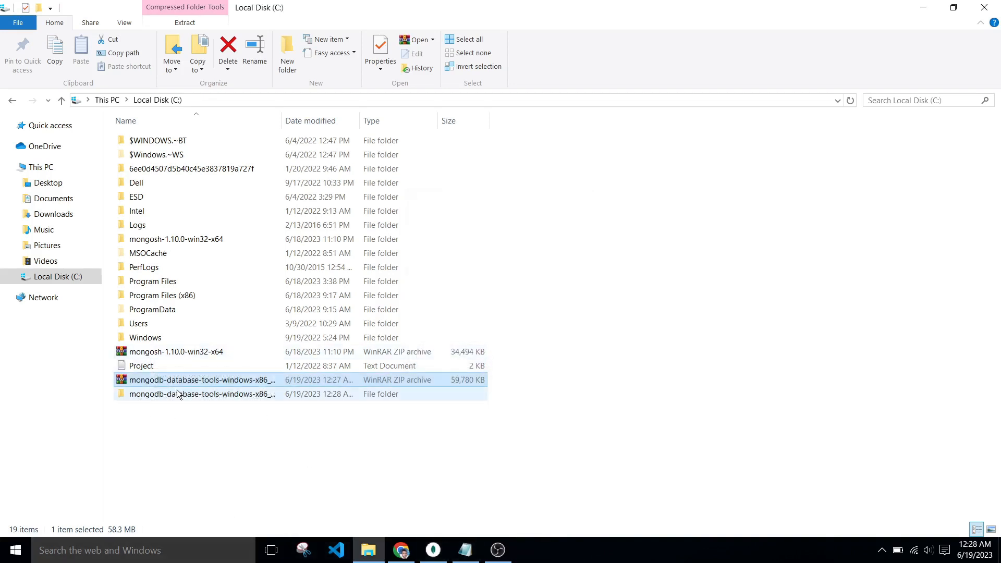
pyautogui.click(201, 379)
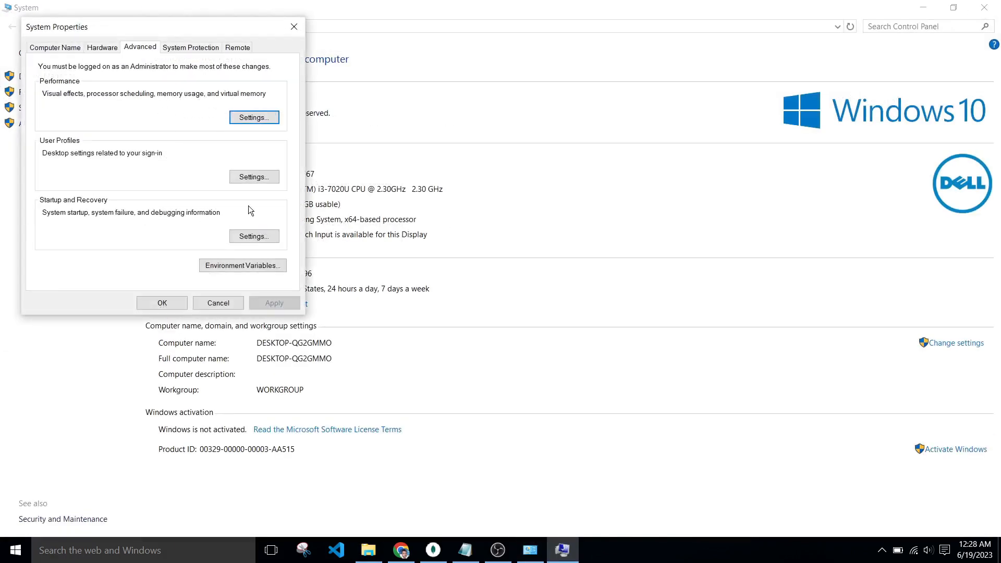
# - Under Environment Variables, add the tools bin path as a new system Path entry and confirm
pyautogui.click(242, 265)
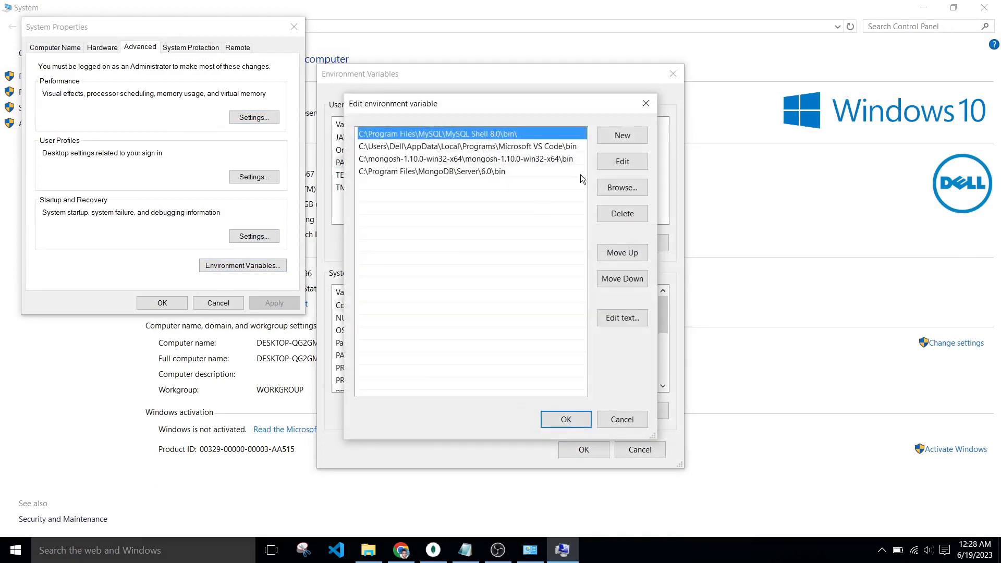
pyautogui.click(621, 134)
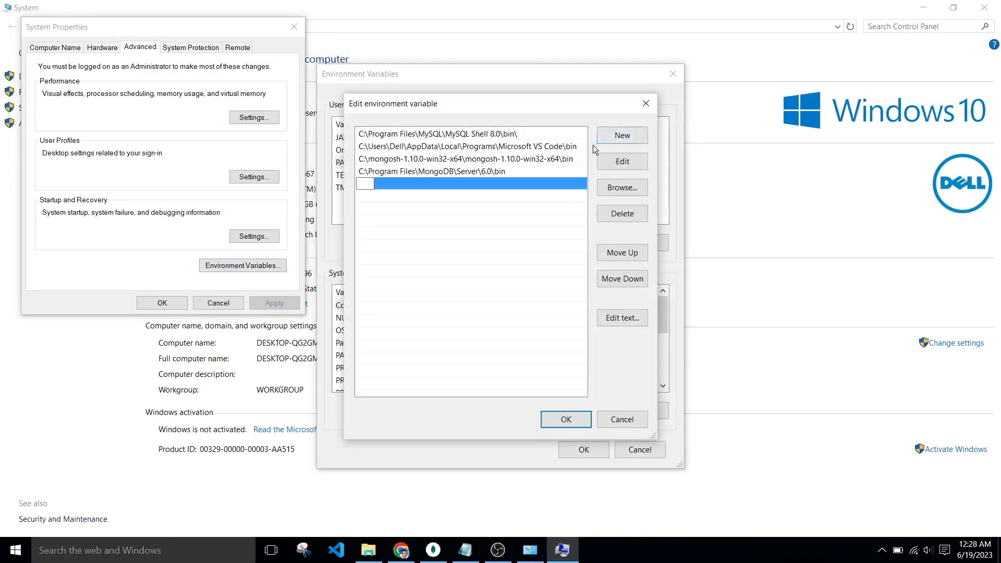
pyautogui.click(564, 419)
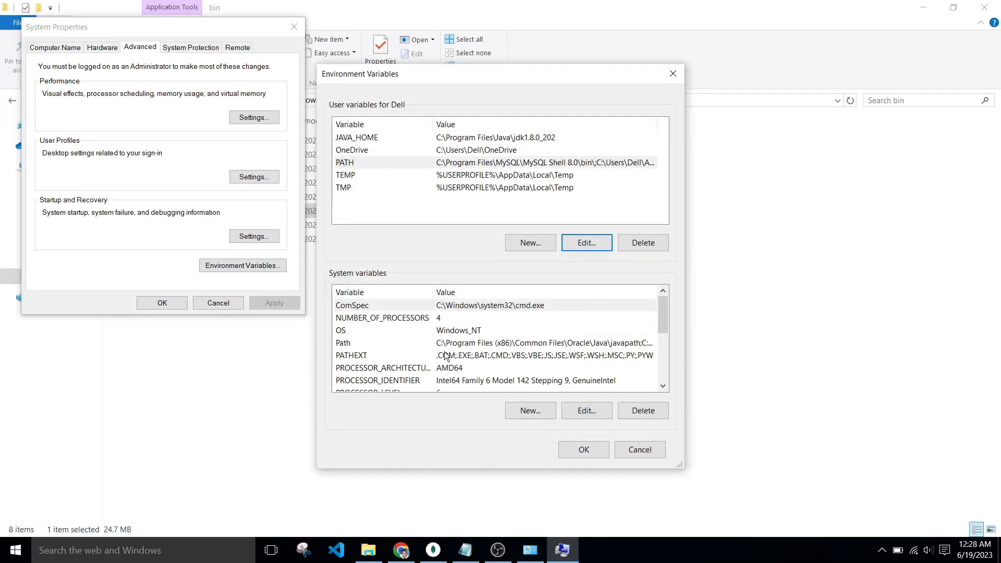
pyautogui.click(585, 409)
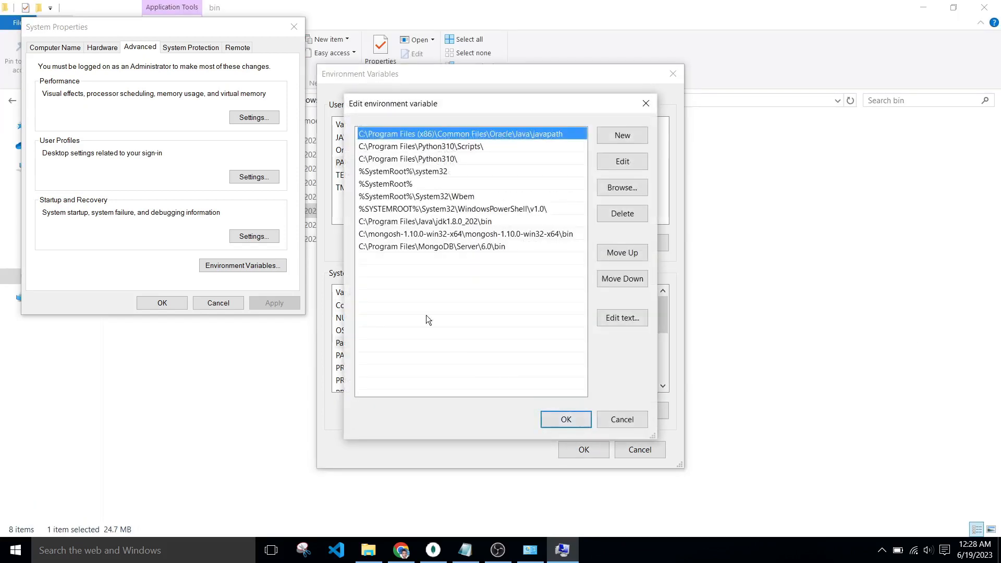
pyautogui.click(621, 134)
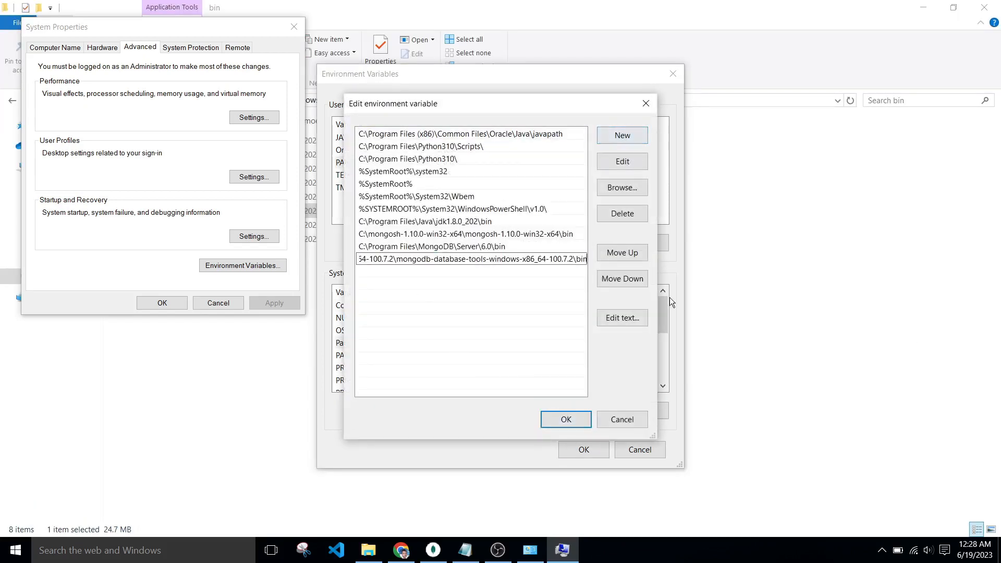
pyautogui.click(564, 418)
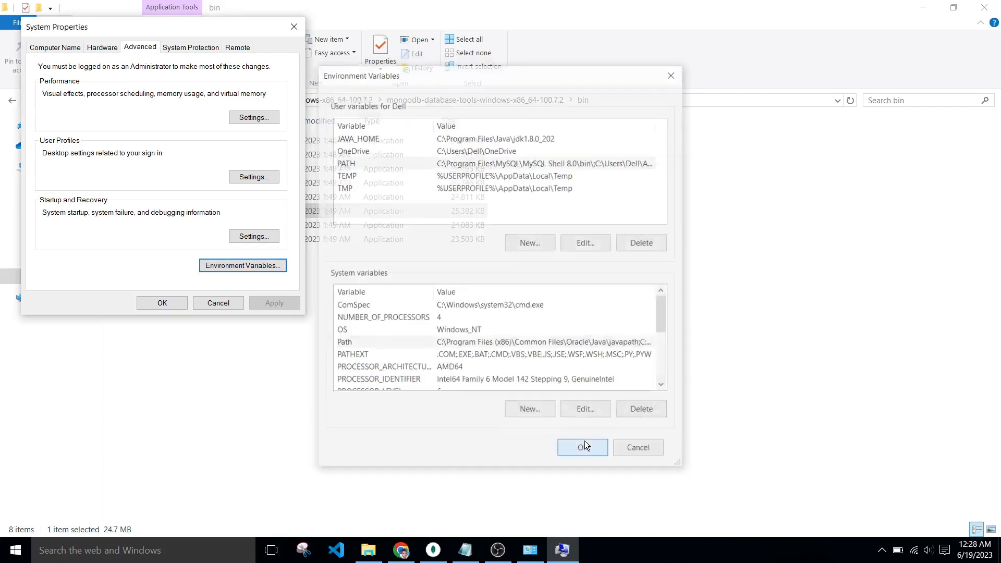
pyautogui.click(582, 447)
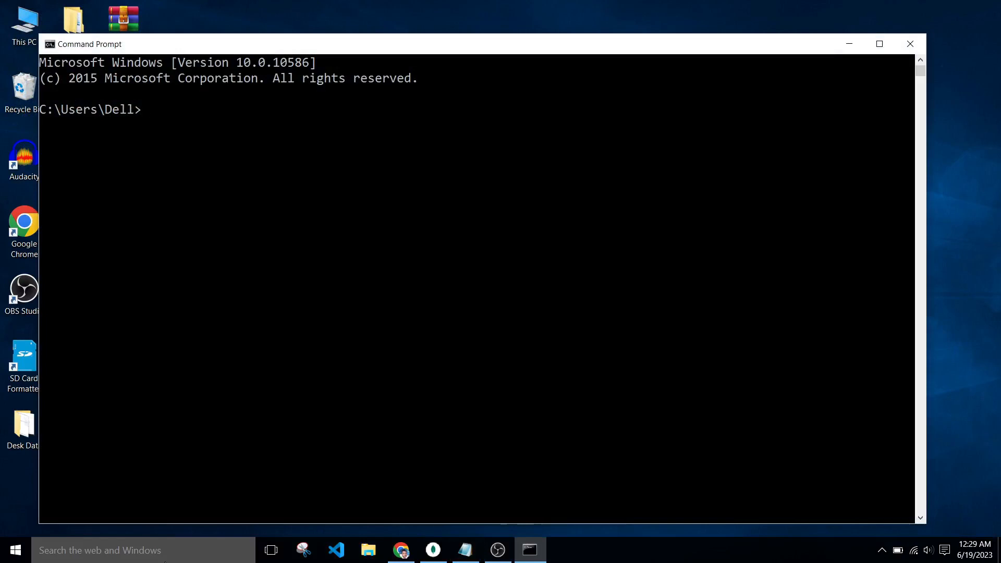
# - Type mongodump at the fresh Command Prompt without running it
pyautogui.write('mon')
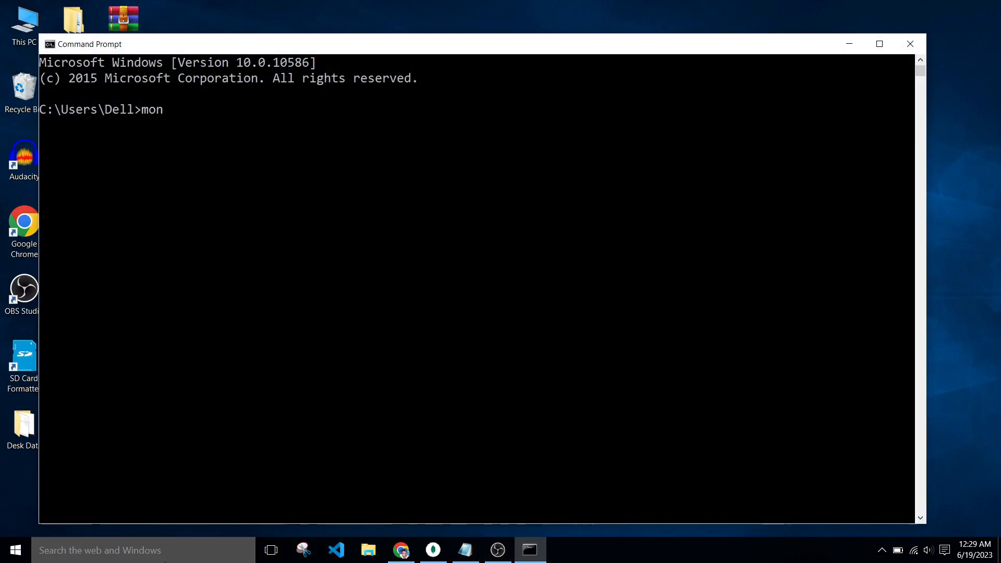
pyautogui.write('godum')
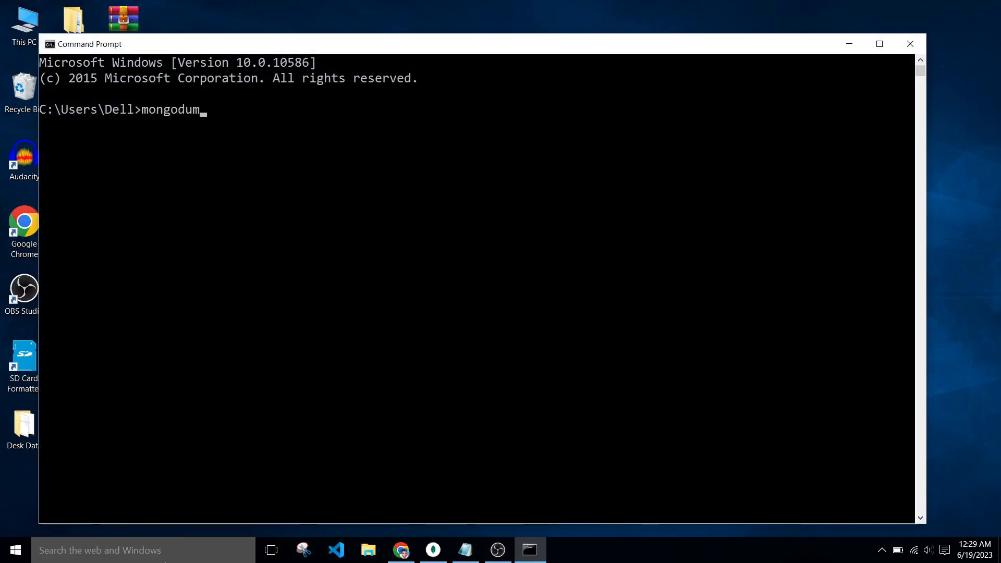